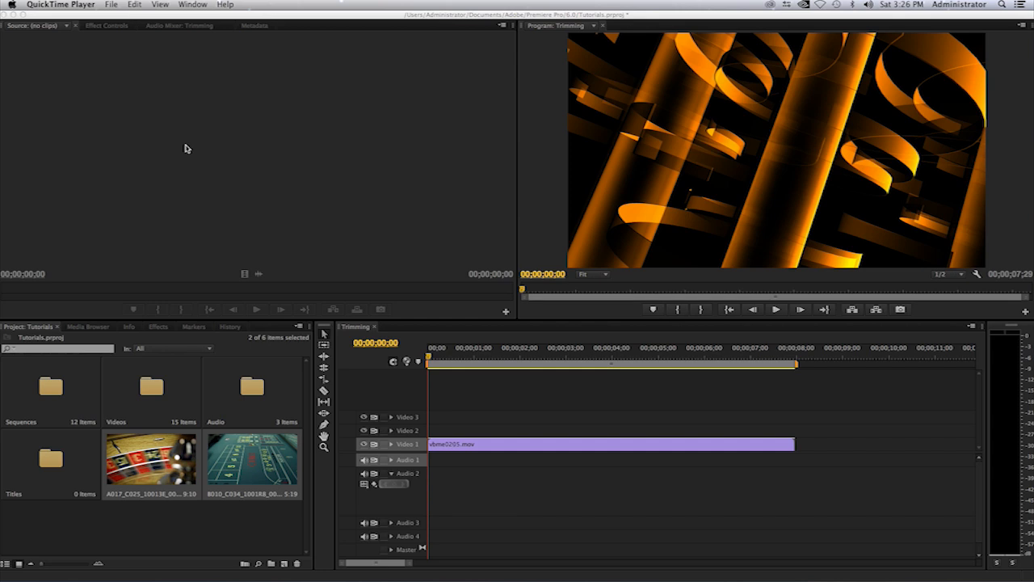
{"action": "mouse_move", "coordinate": [216, 172]}
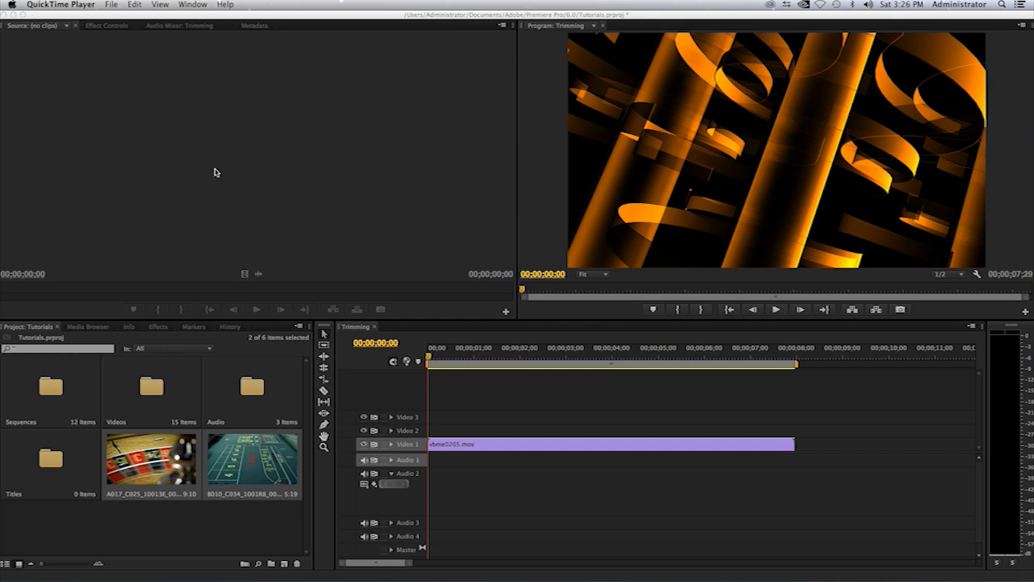
{"action": "mouse_move", "coordinate": [221, 178]}
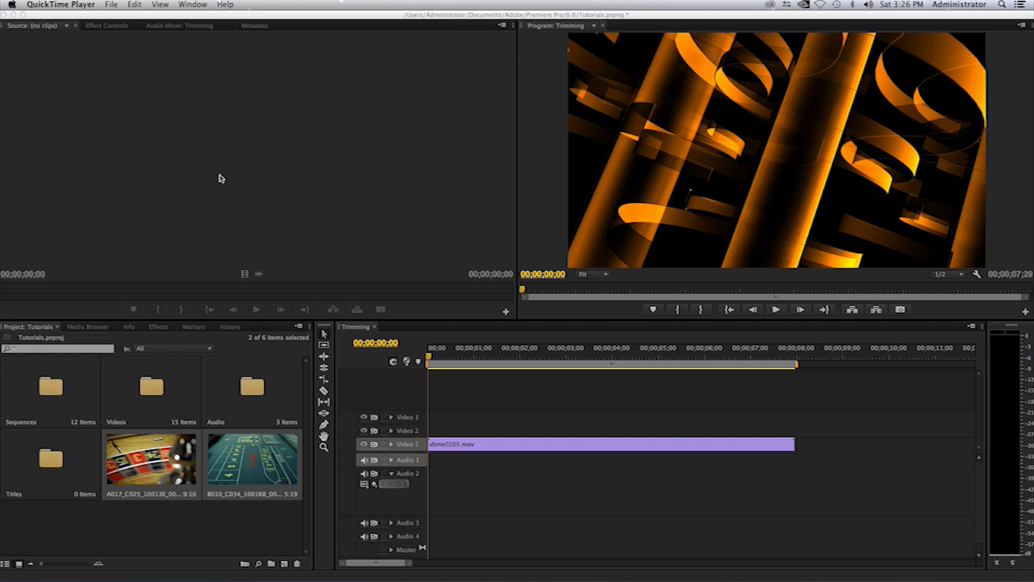
{"action": "mouse_move", "coordinate": [489, 452]}
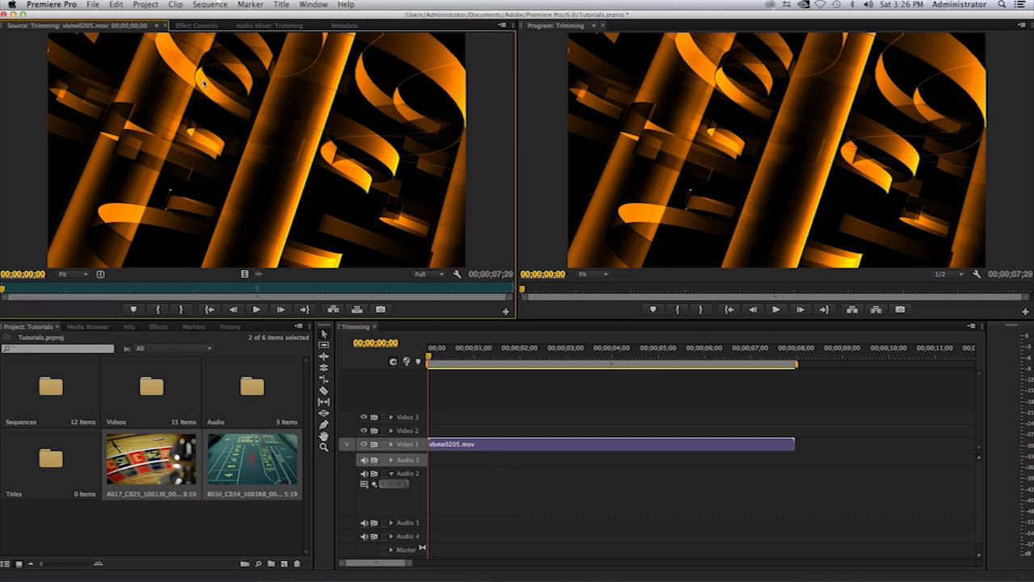
{"action": "mouse_move", "coordinate": [149, 36]}
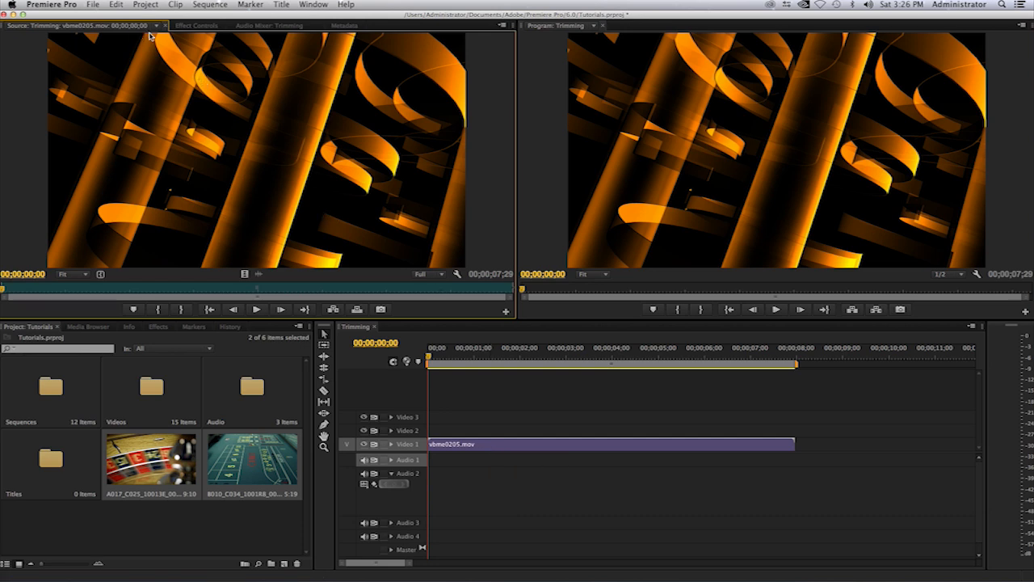
- Shrink vbme0205.mov to about a third of the frame and move it to the upper left
{"action": "left_click", "coordinate": [196, 25]}
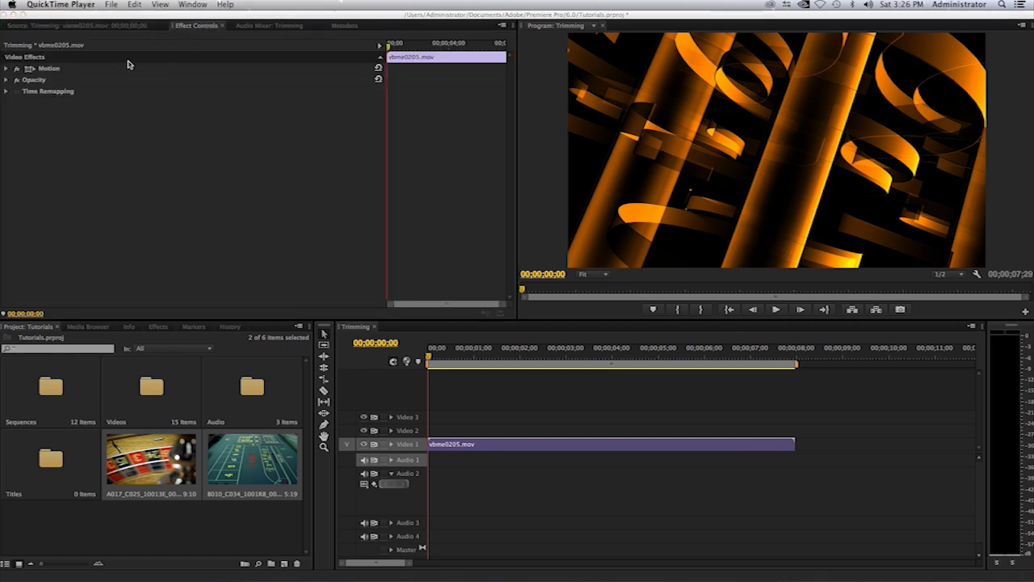
{"action": "mouse_move", "coordinate": [57, 82]}
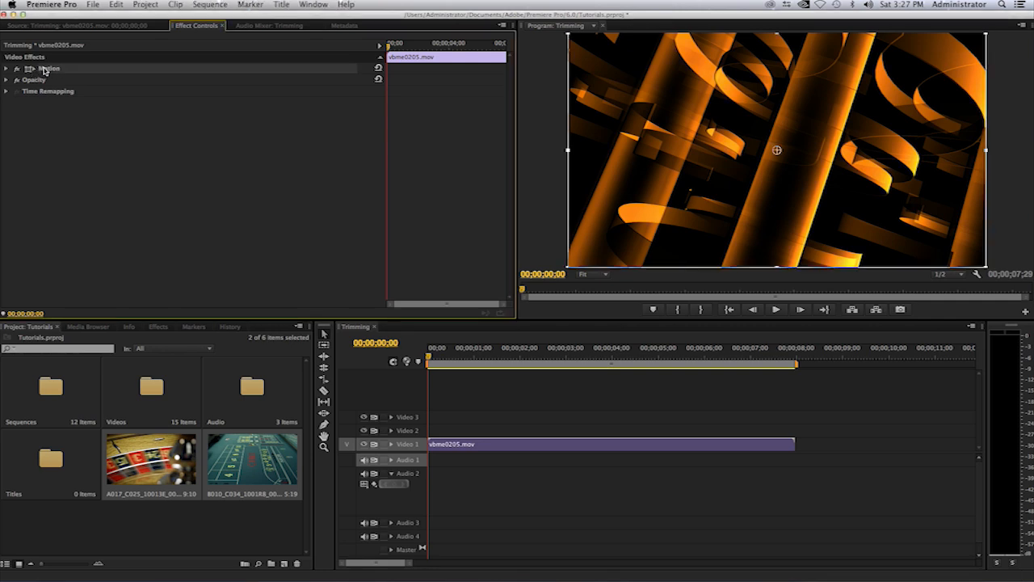
{"action": "mouse_move", "coordinate": [563, 97]}
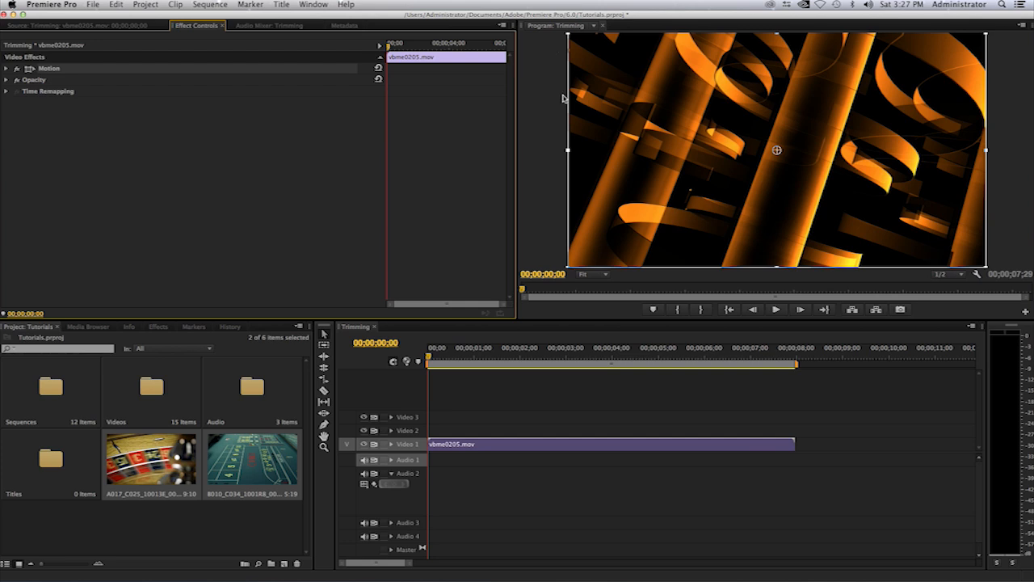
{"action": "mouse_move", "coordinate": [876, 170]}
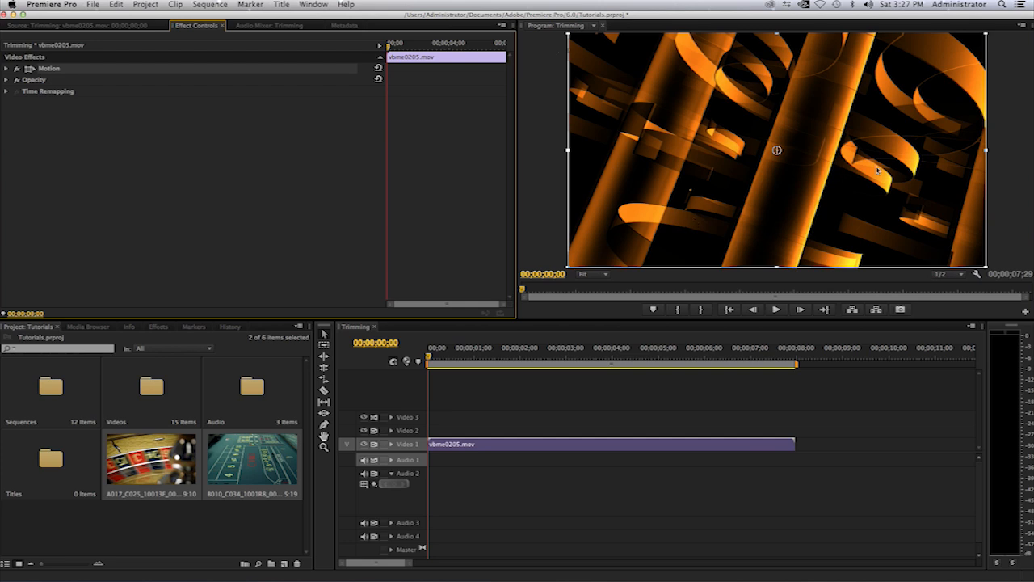
{"action": "mouse_move", "coordinate": [892, 136]}
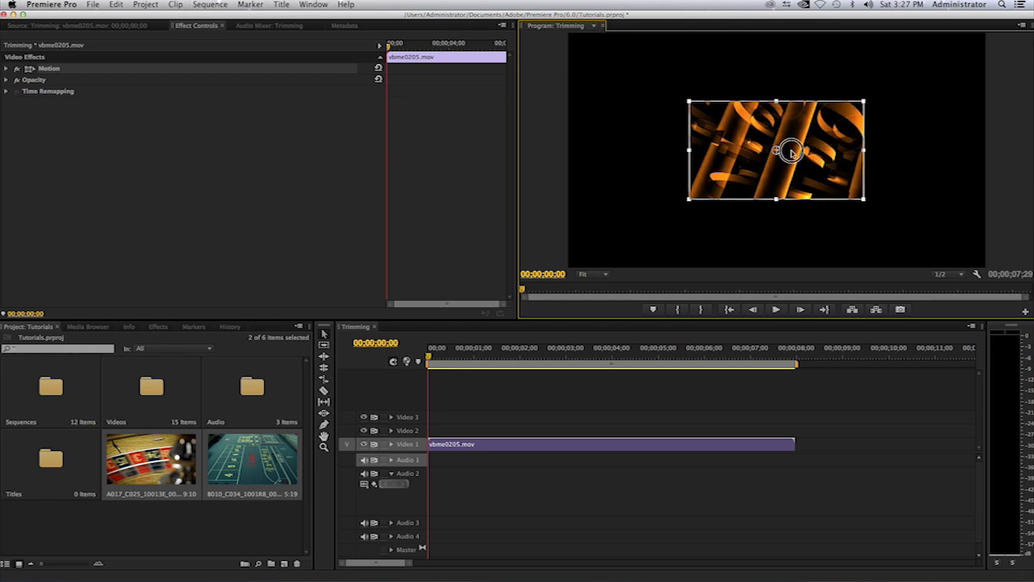
{"action": "left_click_drag", "start_coordinate": [776, 151], "coordinate": [683, 97]}
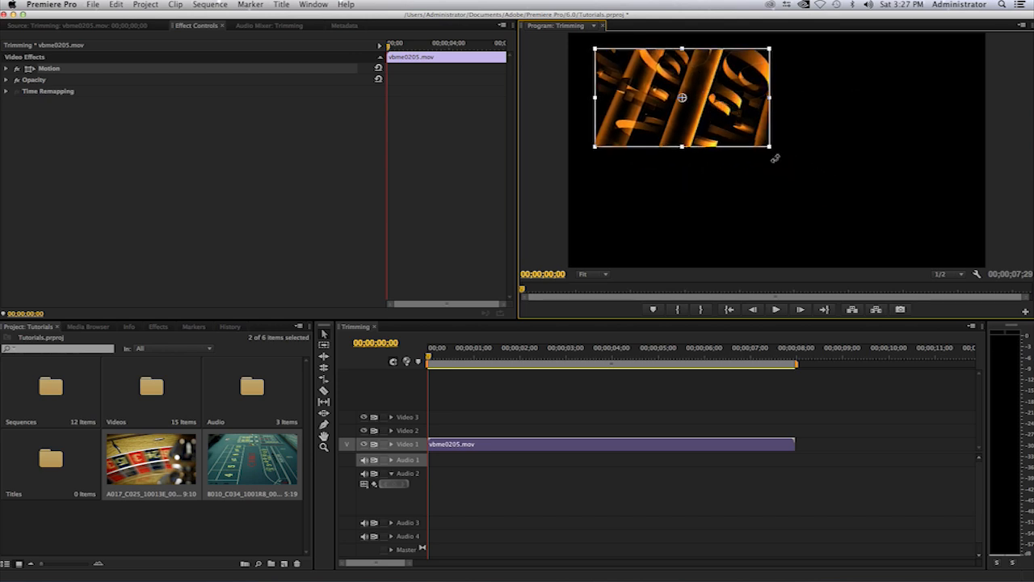
{"action": "left_click_drag", "start_coordinate": [770, 145], "coordinate": [755, 138]}
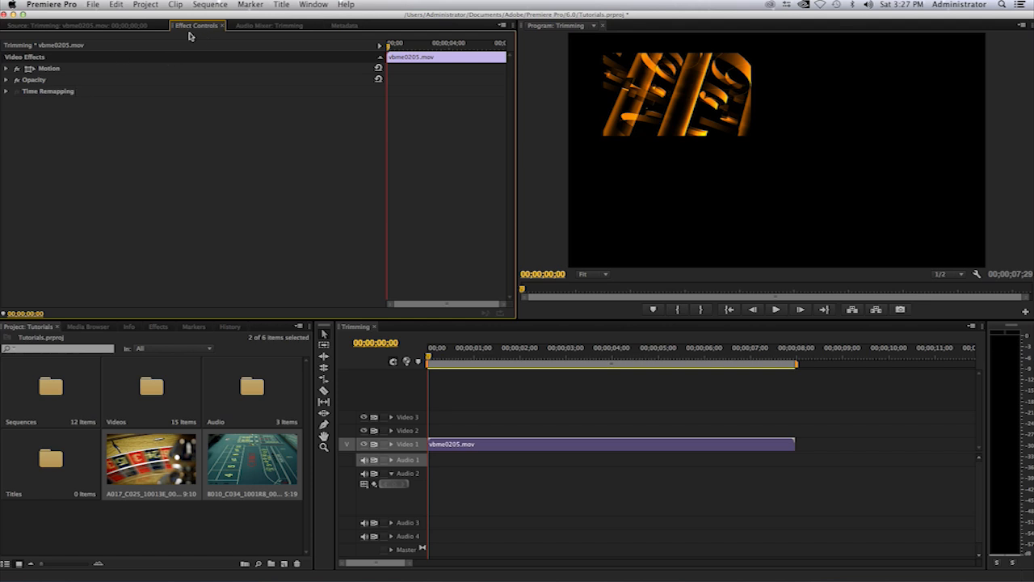
{"action": "mouse_move", "coordinate": [37, 73]}
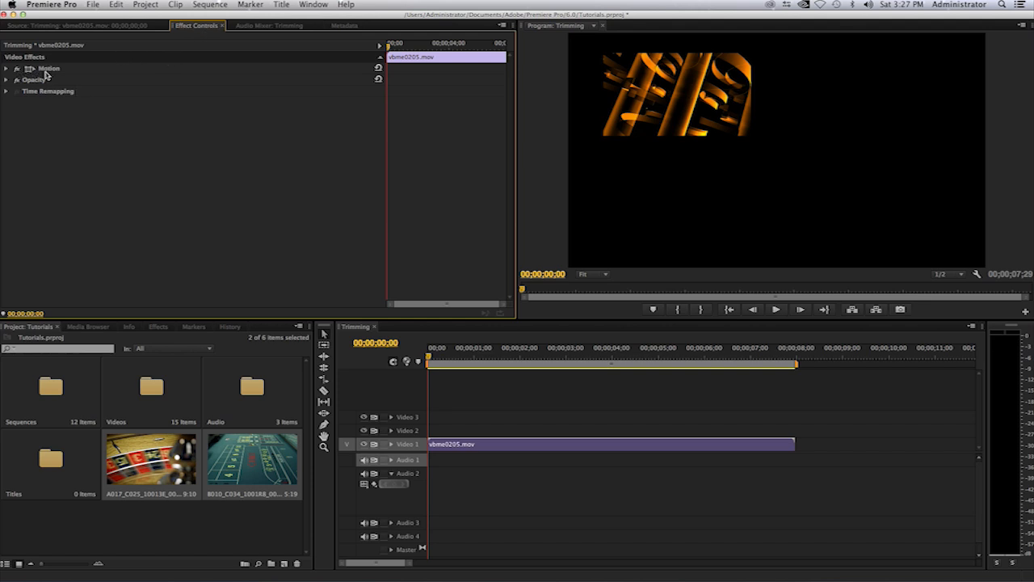
- Reveal the Motion scale of 35.3 and adjust vbme0205.mov's Position X to 392.8
{"action": "left_click", "coordinate": [7, 68]}
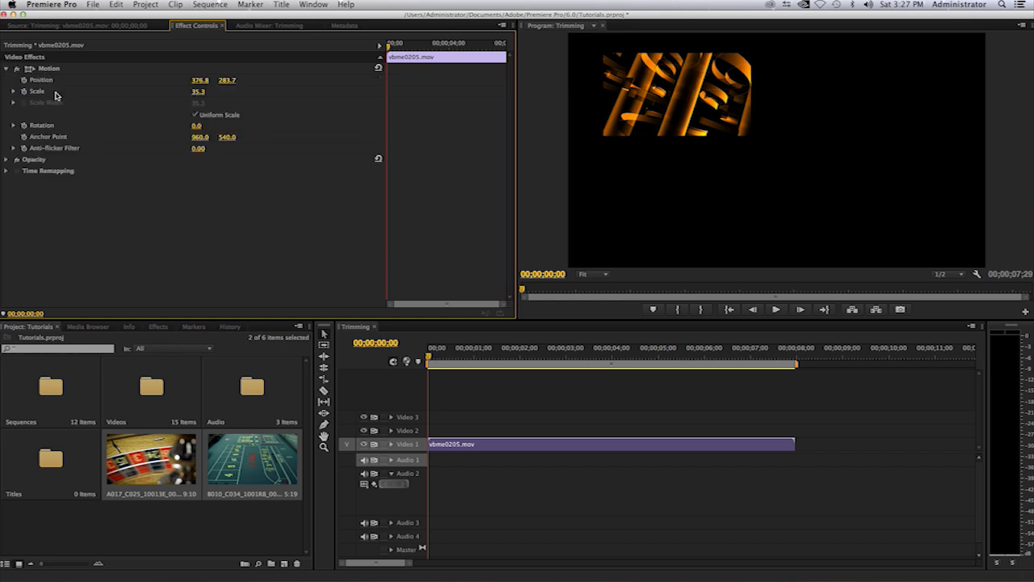
{"action": "mouse_move", "coordinate": [57, 95]}
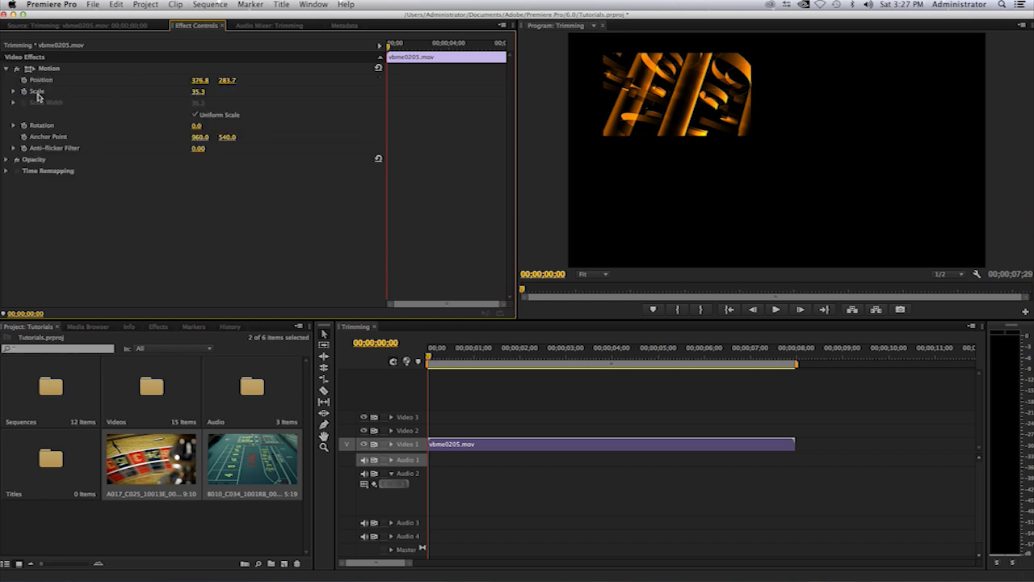
{"action": "left_click", "coordinate": [13, 91]}
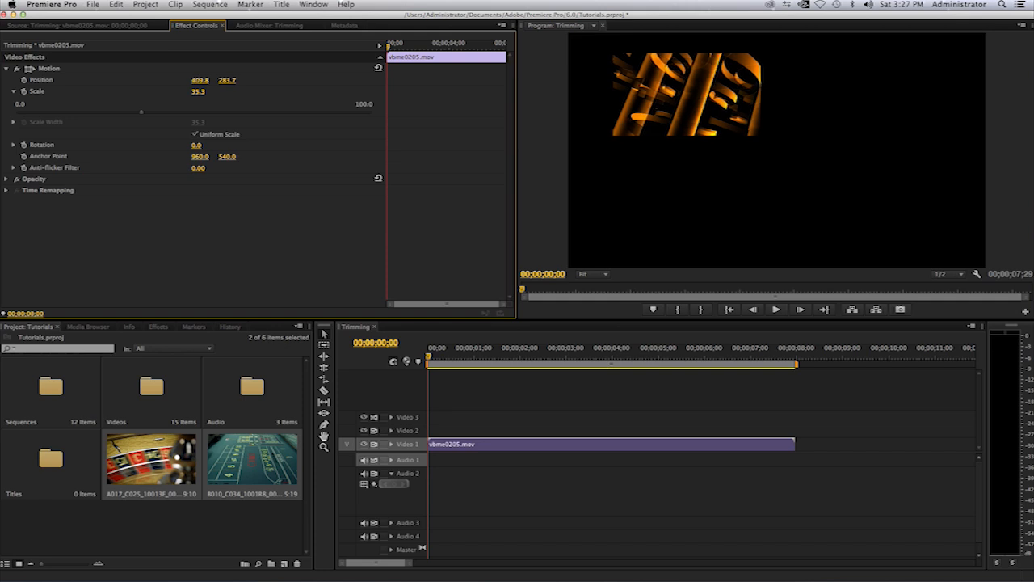
{"action": "left_click_drag", "start_coordinate": [201, 80], "coordinate": [194, 80]}
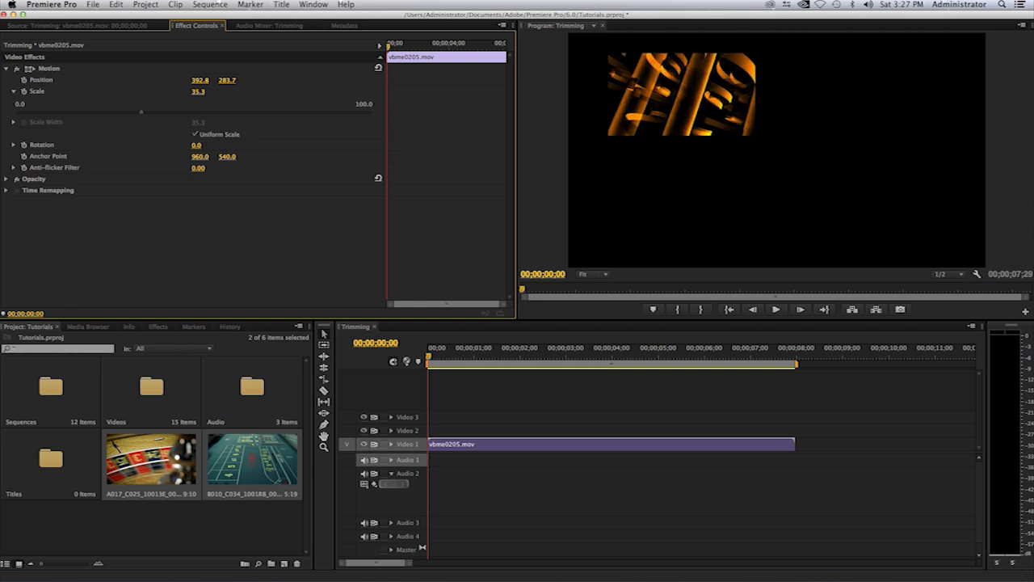
{"action": "mouse_move", "coordinate": [441, 315]}
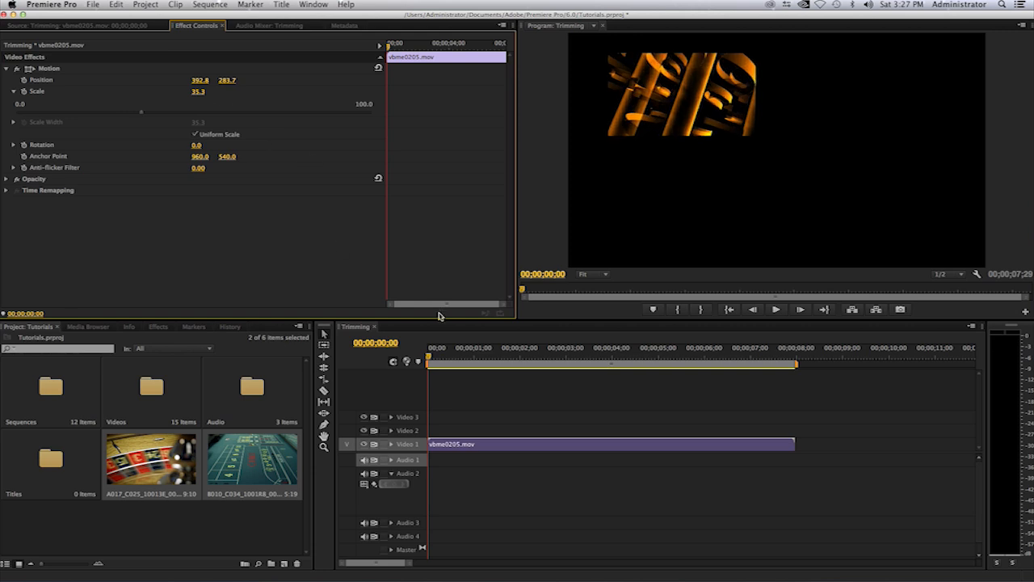
{"action": "mouse_move", "coordinate": [448, 345]}
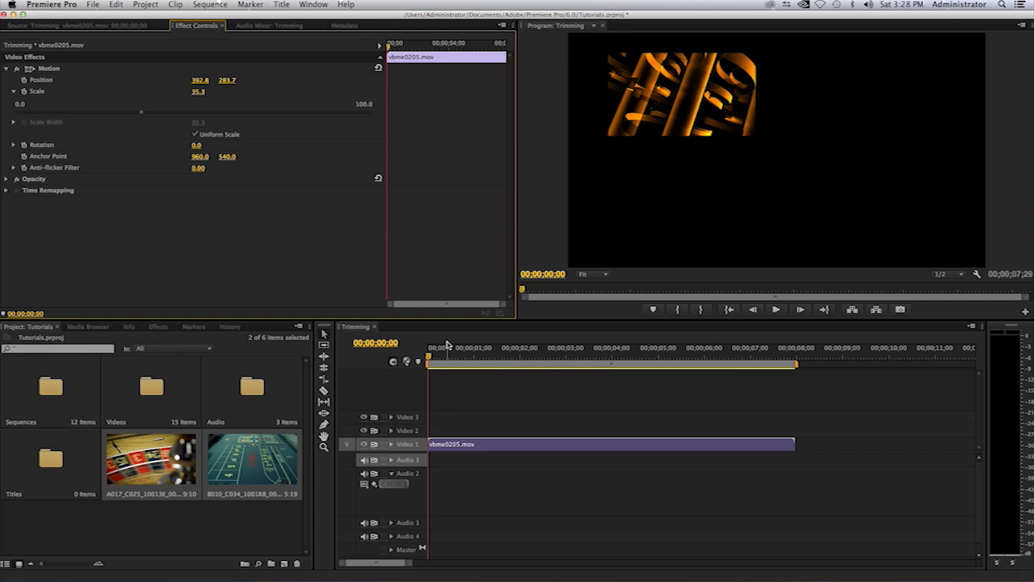
{"action": "mouse_move", "coordinate": [457, 351]}
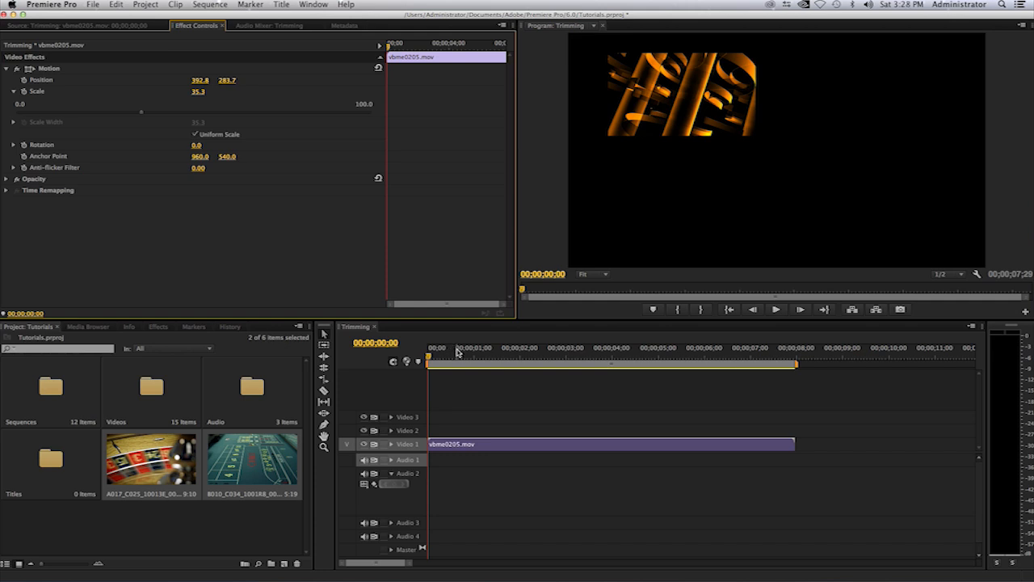
{"action": "mouse_move", "coordinate": [454, 363]}
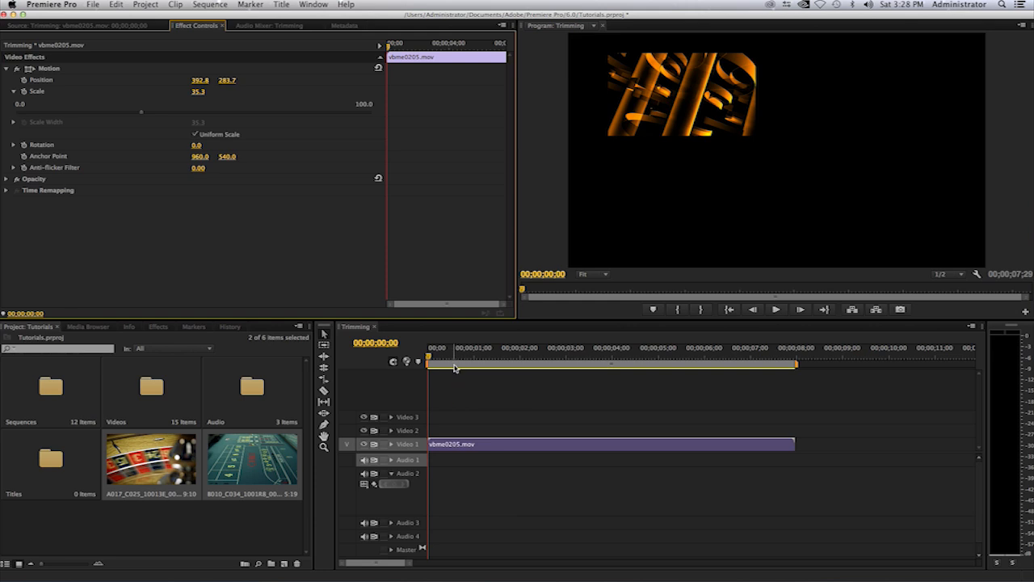
{"action": "mouse_move", "coordinate": [451, 361]}
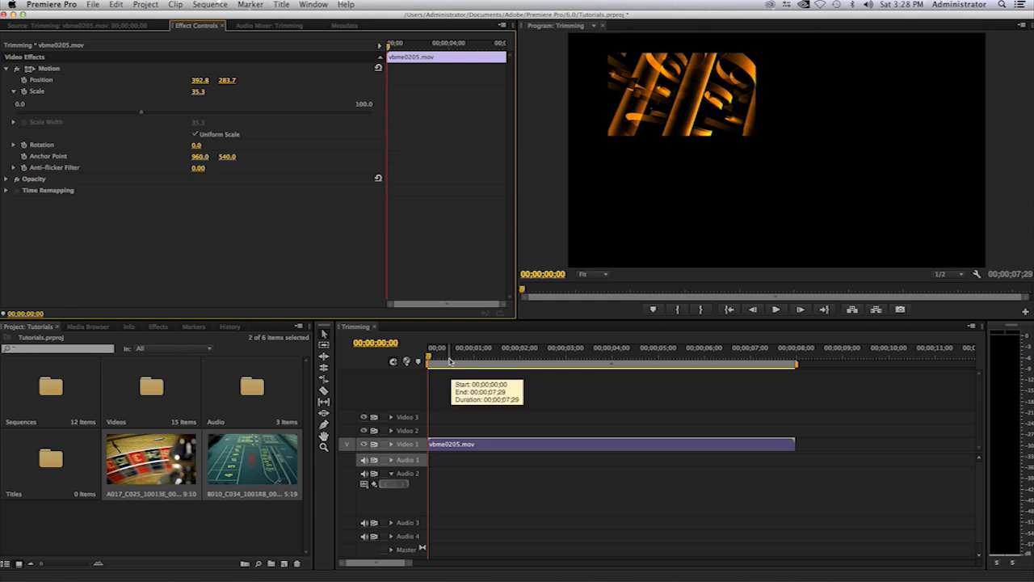
{"action": "left_click", "coordinate": [775, 310]}
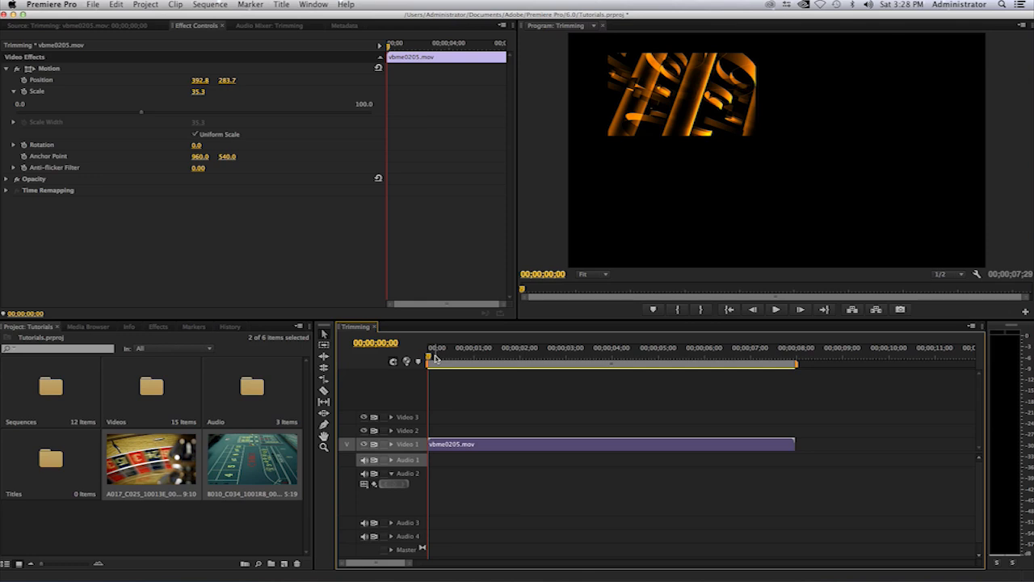
{"action": "mouse_move", "coordinate": [341, 415]}
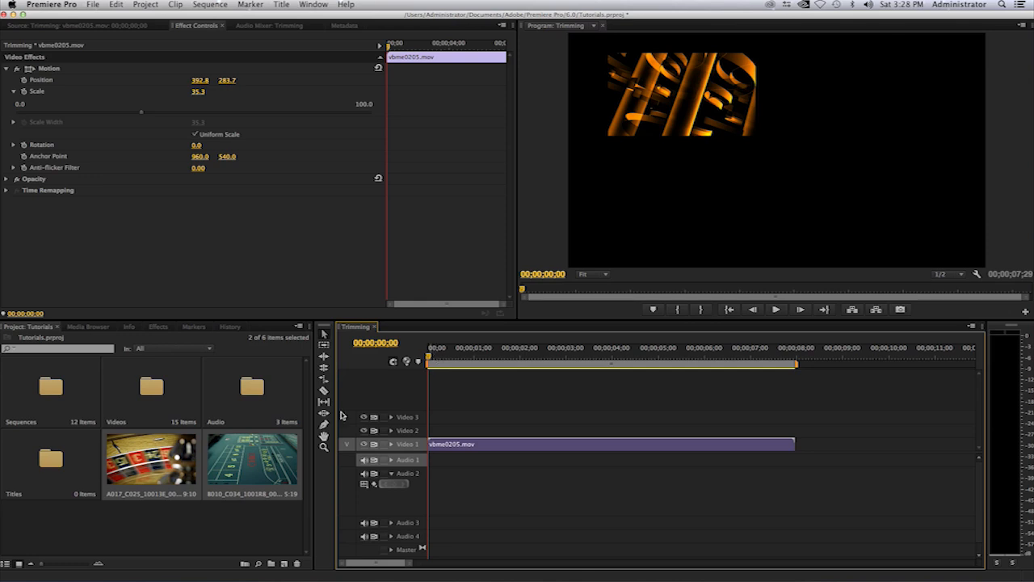
{"action": "double_click", "coordinate": [151, 458]}
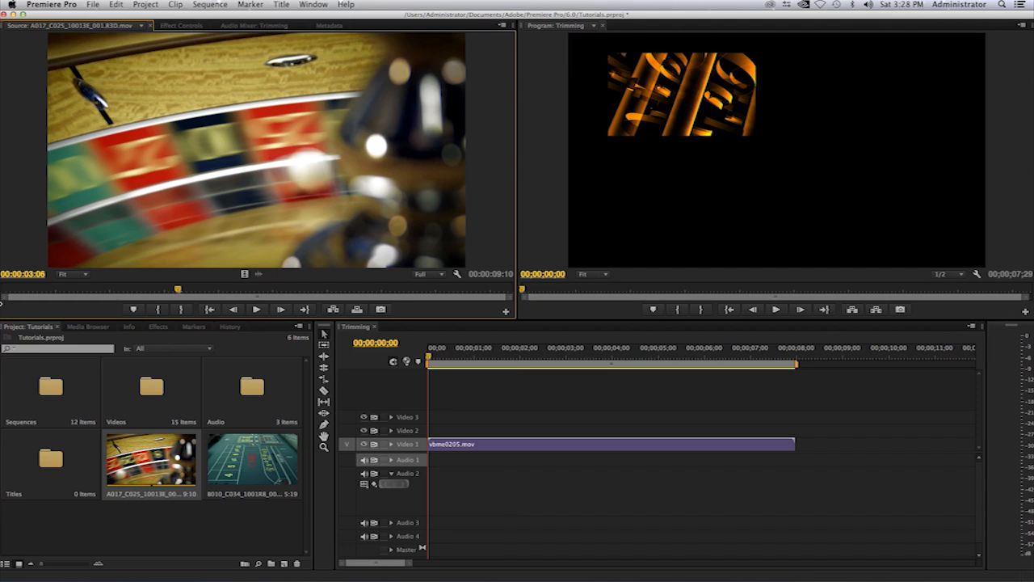
{"action": "mouse_move", "coordinate": [433, 443]}
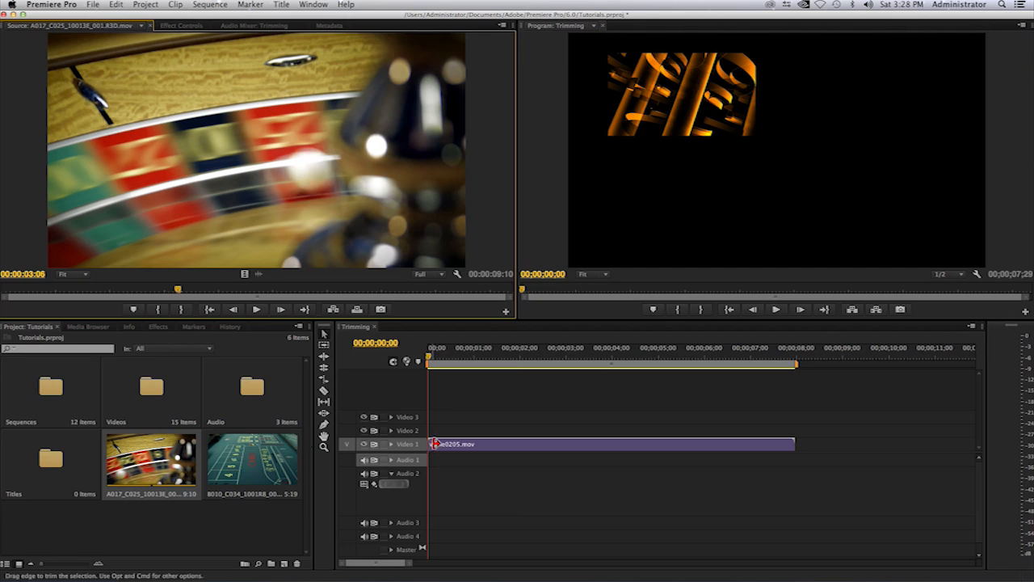
{"action": "mouse_move", "coordinate": [408, 430]}
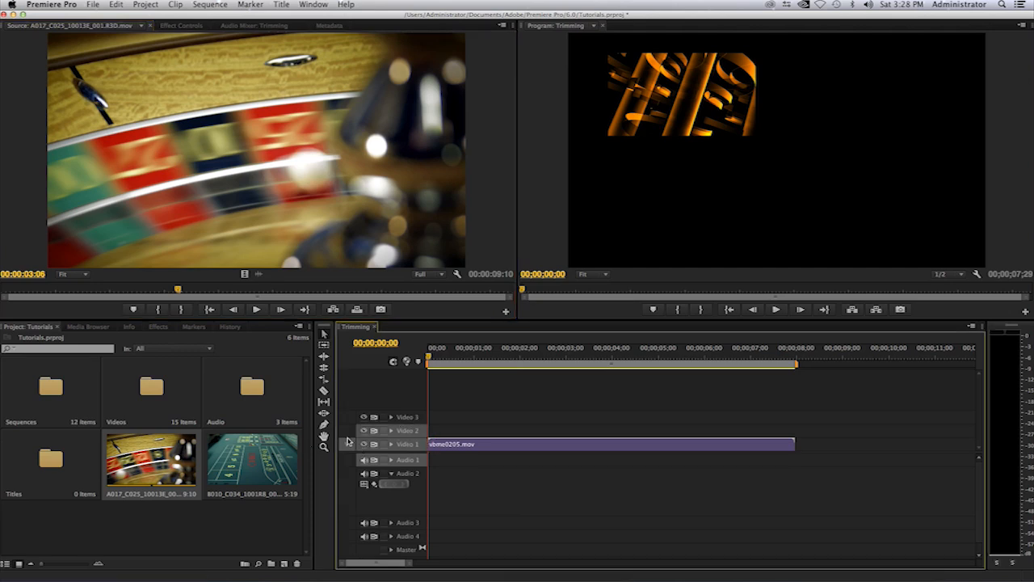
{"action": "mouse_move", "coordinate": [349, 447]}
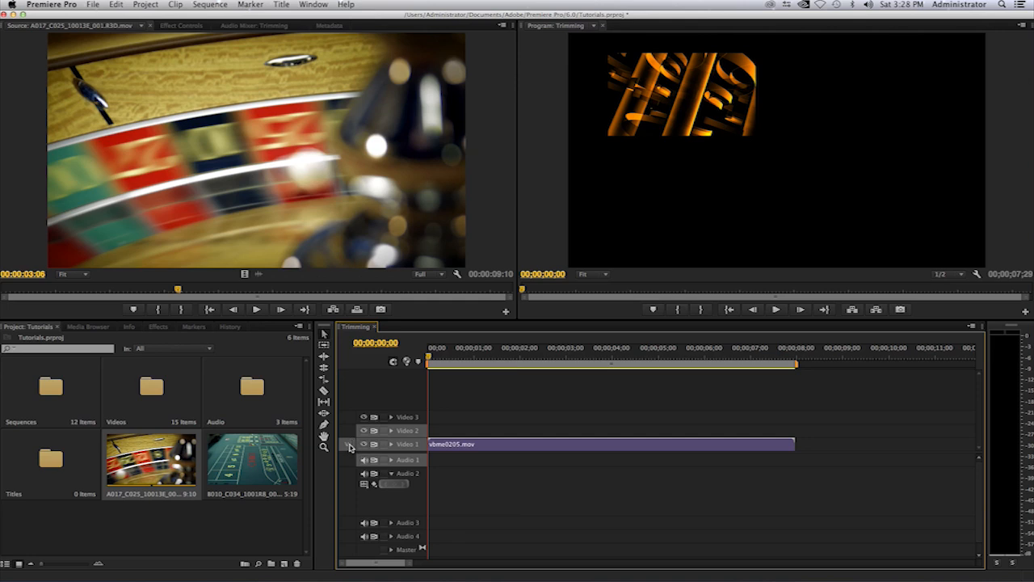
{"action": "mouse_move", "coordinate": [348, 434]}
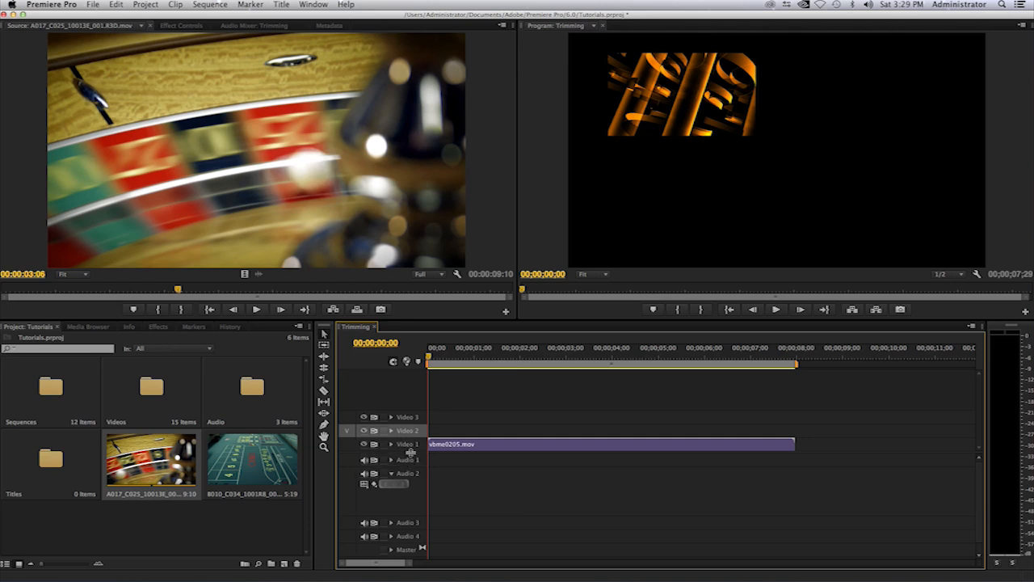
{"action": "mouse_move", "coordinate": [439, 423]}
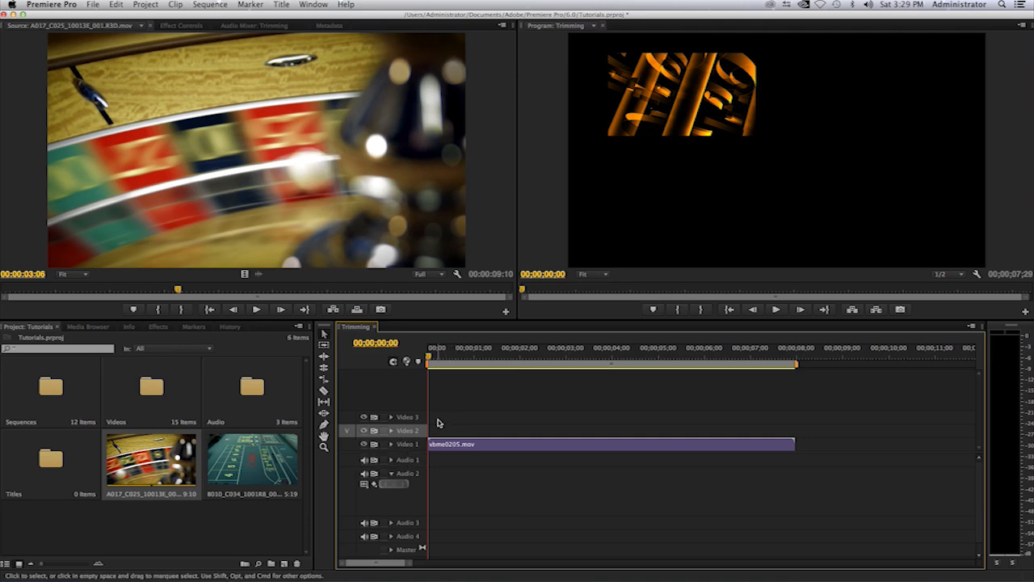
{"action": "mouse_move", "coordinate": [530, 415]}
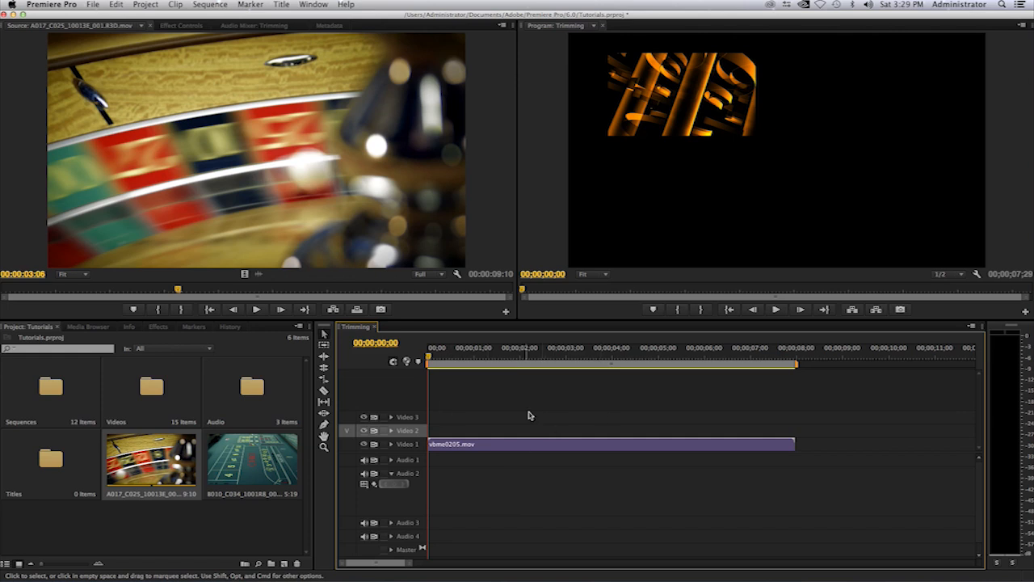
{"action": "mouse_move", "coordinate": [526, 435]}
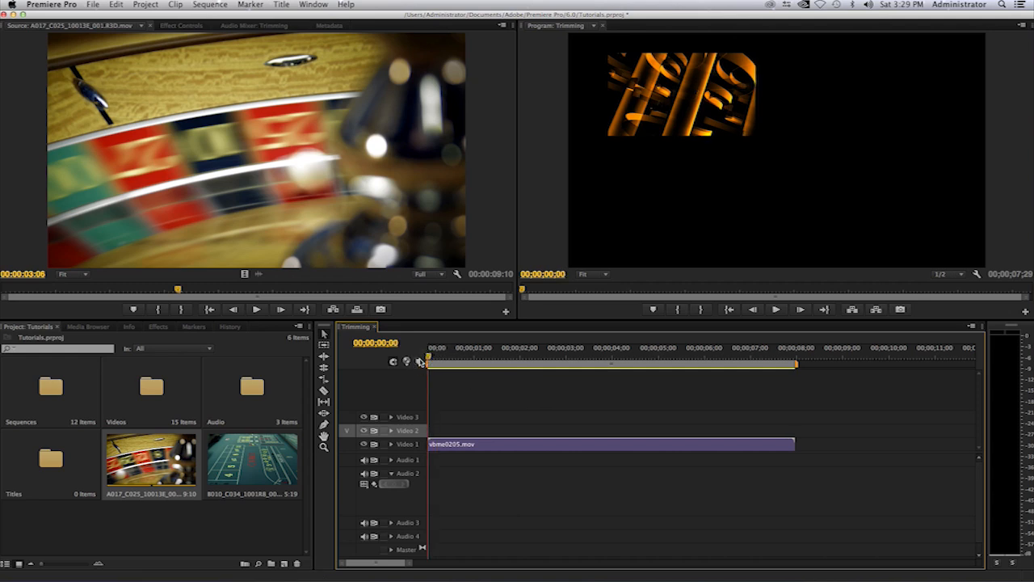
{"action": "mouse_move", "coordinate": [419, 362]}
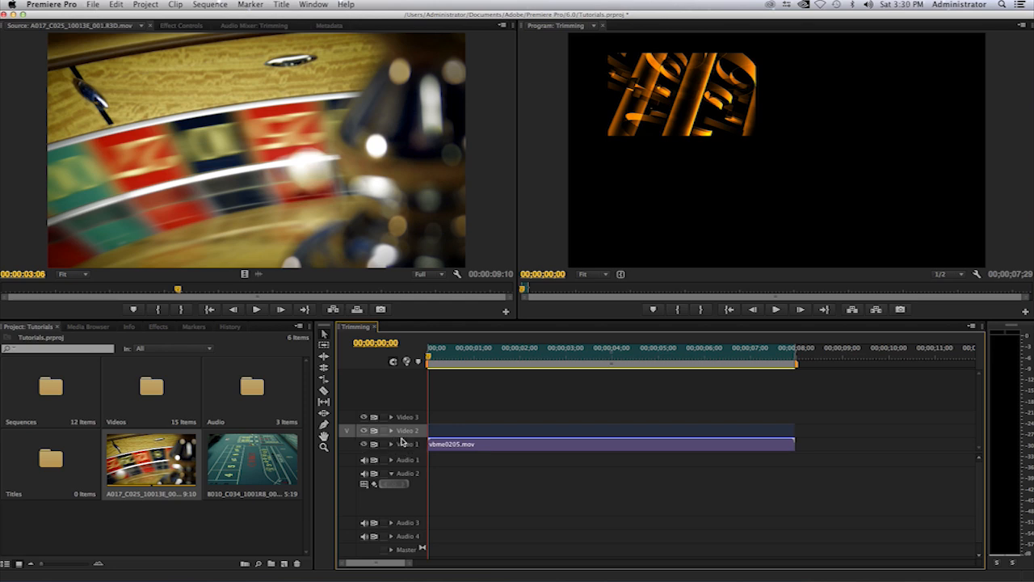
{"action": "mouse_move", "coordinate": [452, 421]}
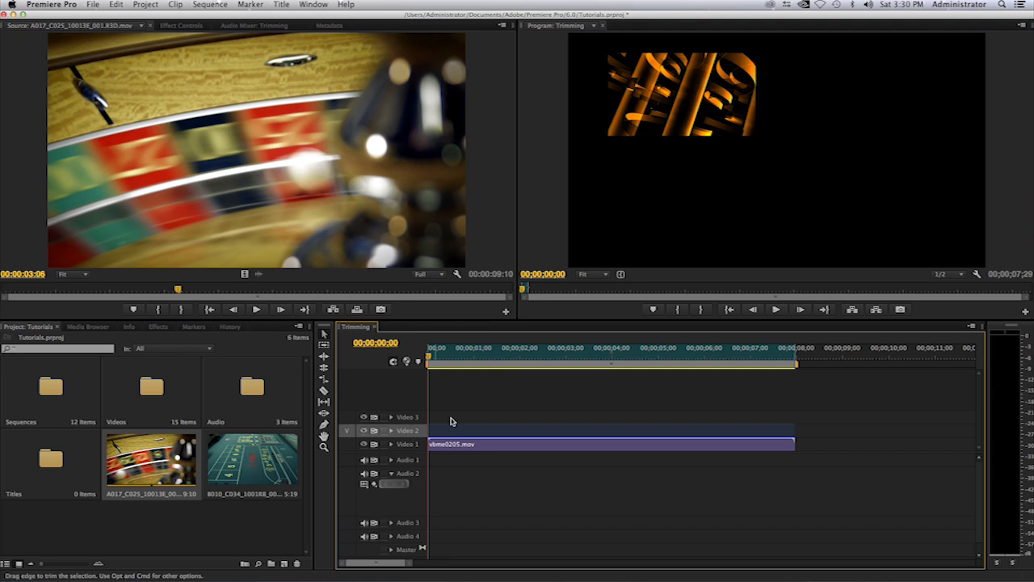
{"action": "mouse_move", "coordinate": [504, 429]}
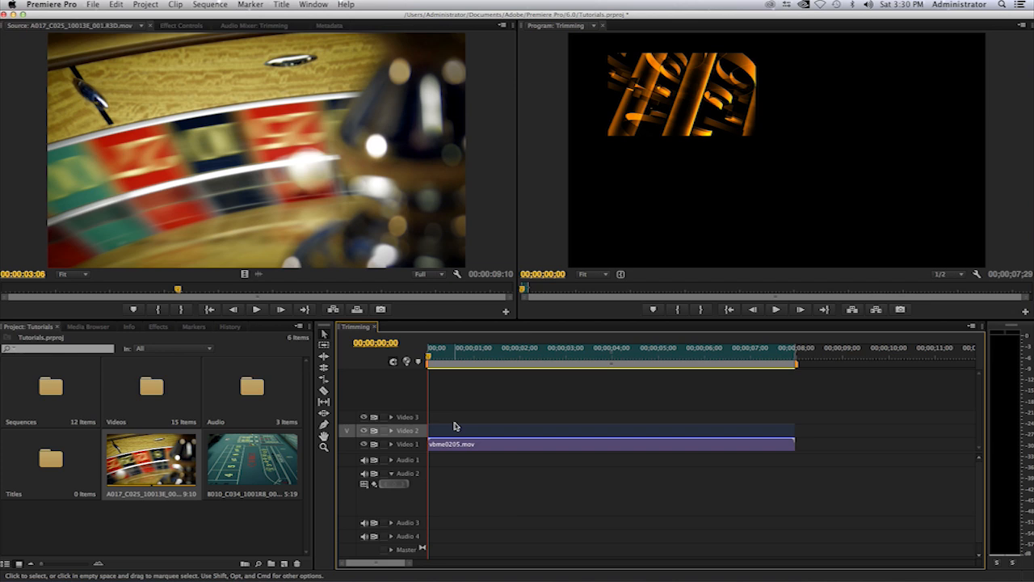
{"action": "mouse_move", "coordinate": [435, 418]}
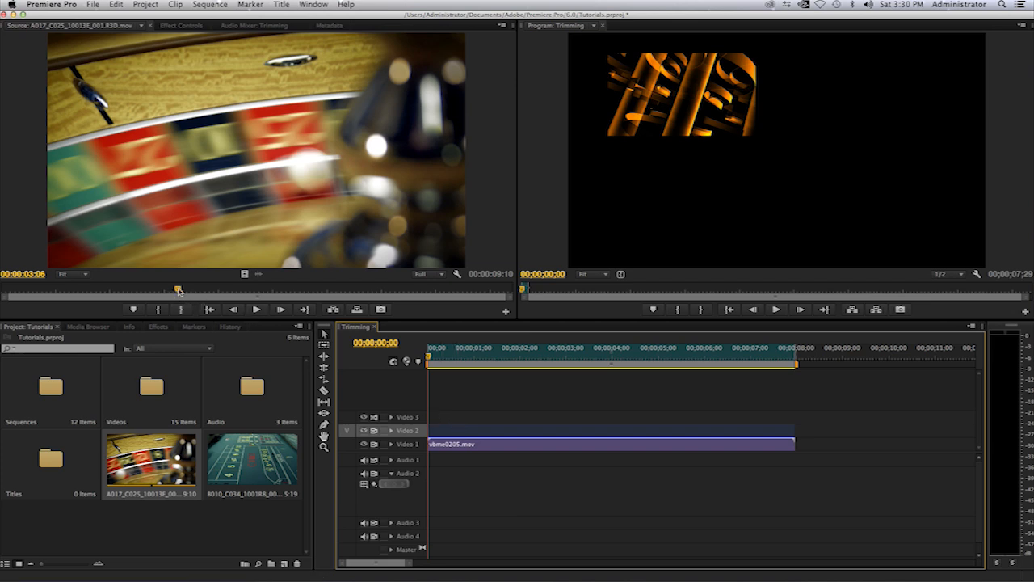
- Set the roulette clip's In point six frames into its source footage
{"action": "left_click_drag", "start_coordinate": [178, 289], "coordinate": [57, 289]}
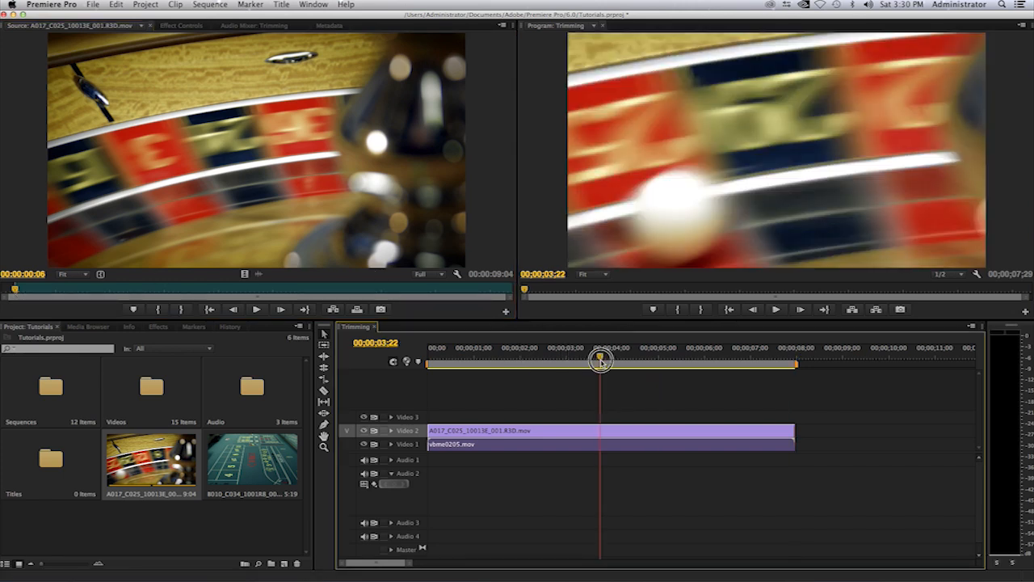
{"action": "left_click_drag", "start_coordinate": [602, 361], "coordinate": [489, 369]}
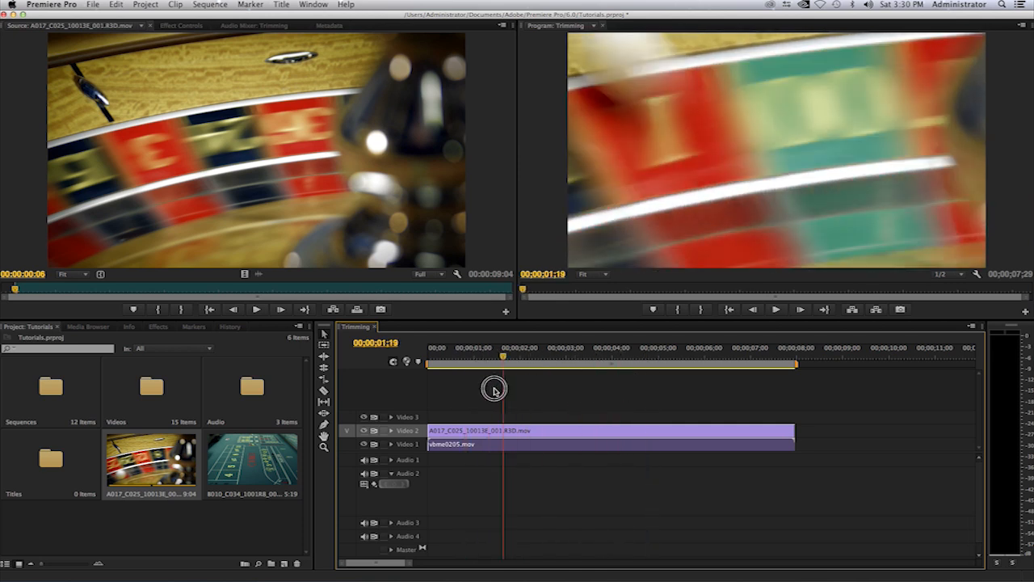
{"action": "left_click_drag", "start_coordinate": [503, 391], "coordinate": [483, 390]}
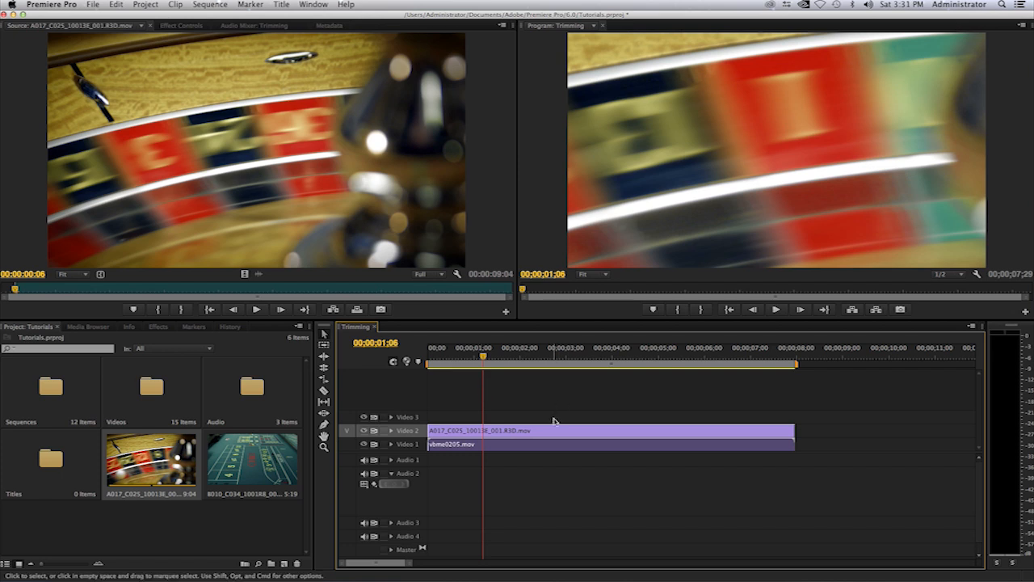
{"action": "mouse_move", "coordinate": [554, 433]}
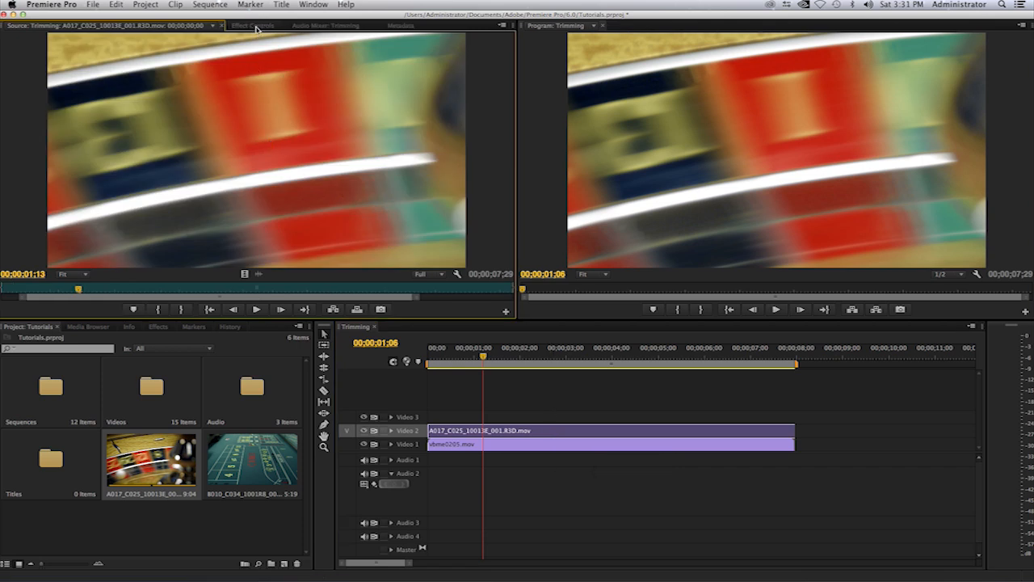
- Scale the roulette clip to 18 and place it upper-right at position 1061.3, 281.2
{"action": "left_click", "coordinate": [253, 25]}
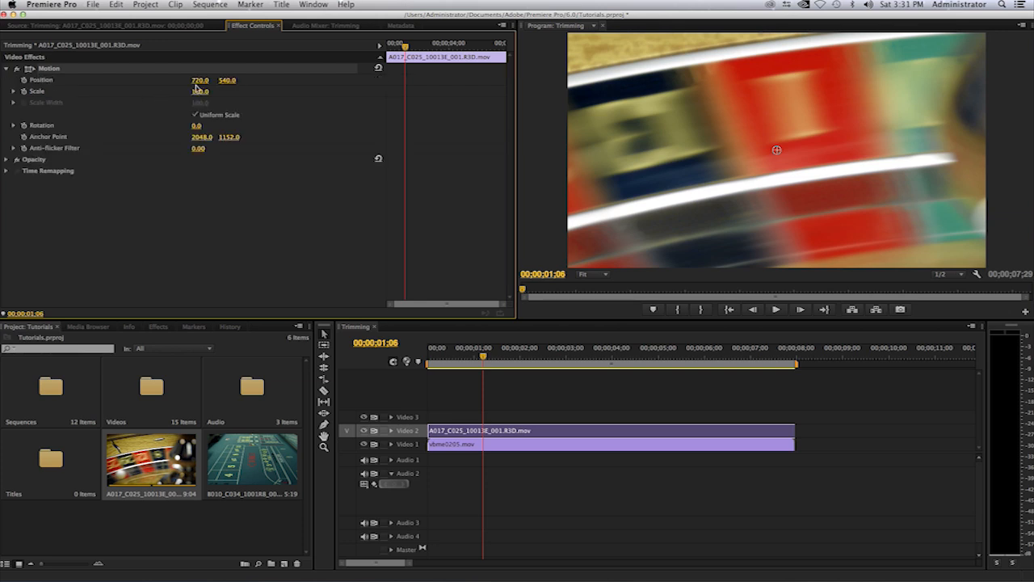
{"action": "type", "text": "67.0"}
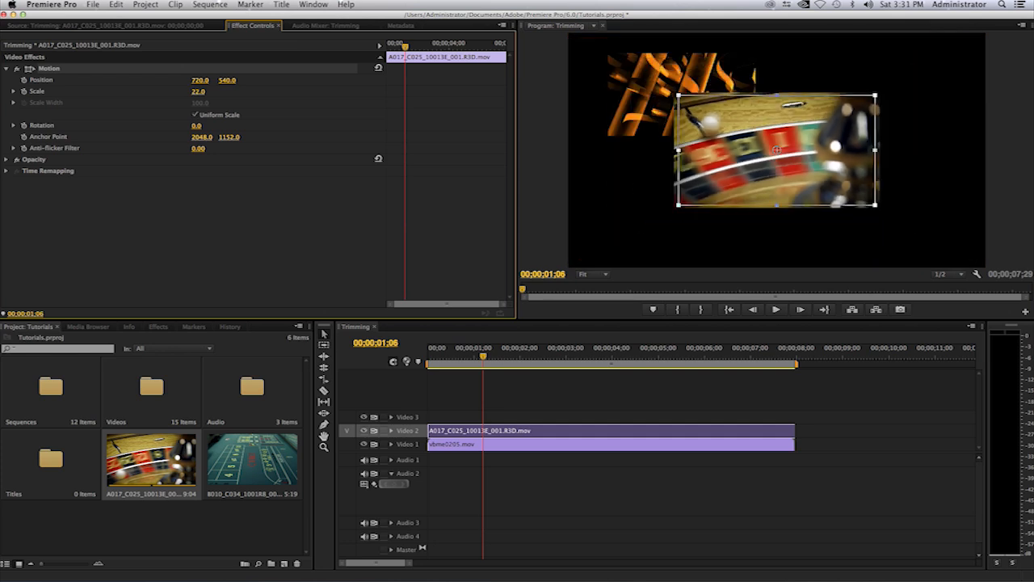
{"action": "left_click_drag", "start_coordinate": [776, 150], "coordinate": [847, 135]}
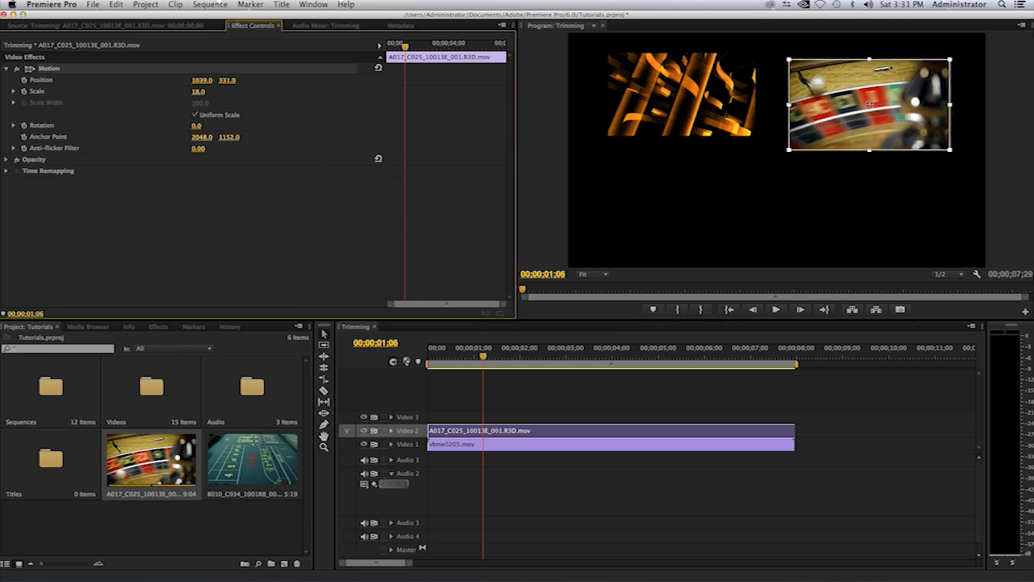
{"action": "left_click_drag", "start_coordinate": [871, 105], "coordinate": [826, 117]}
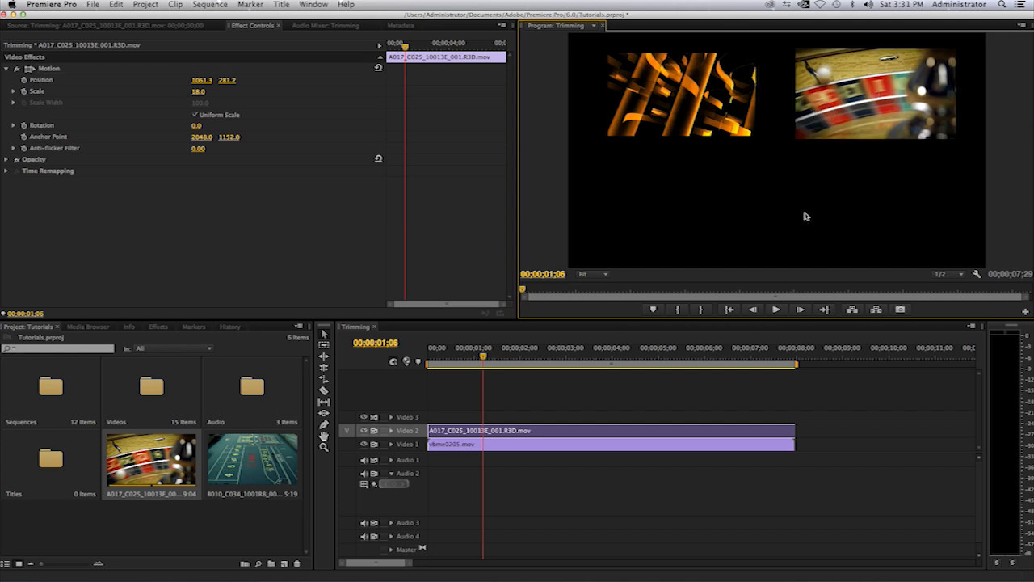
{"action": "mouse_move", "coordinate": [475, 391]}
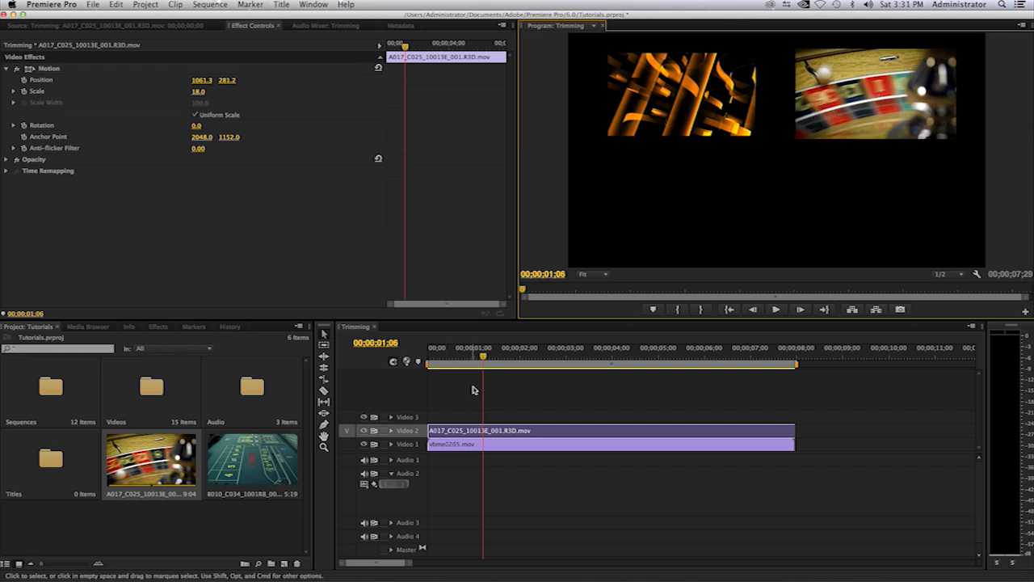
{"action": "left_click_drag", "start_coordinate": [482, 364], "coordinate": [441, 364]}
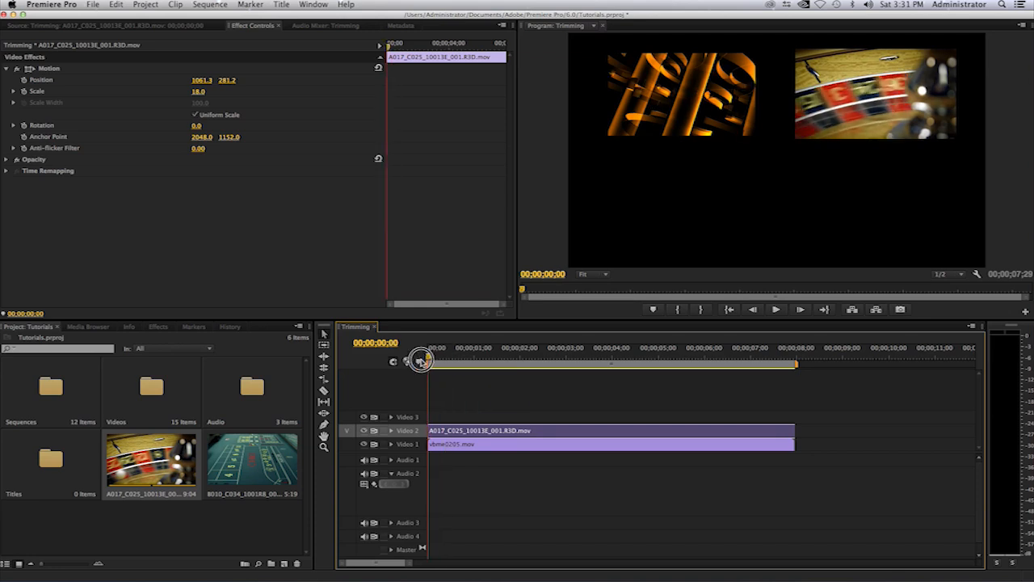
{"action": "left_click", "coordinate": [799, 309]}
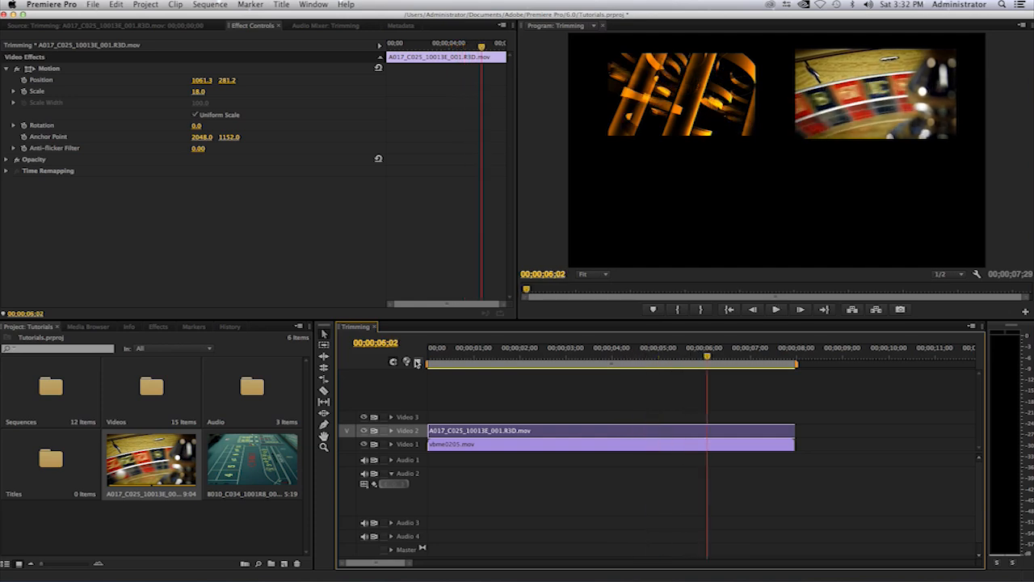
{"action": "mouse_move", "coordinate": [708, 357]}
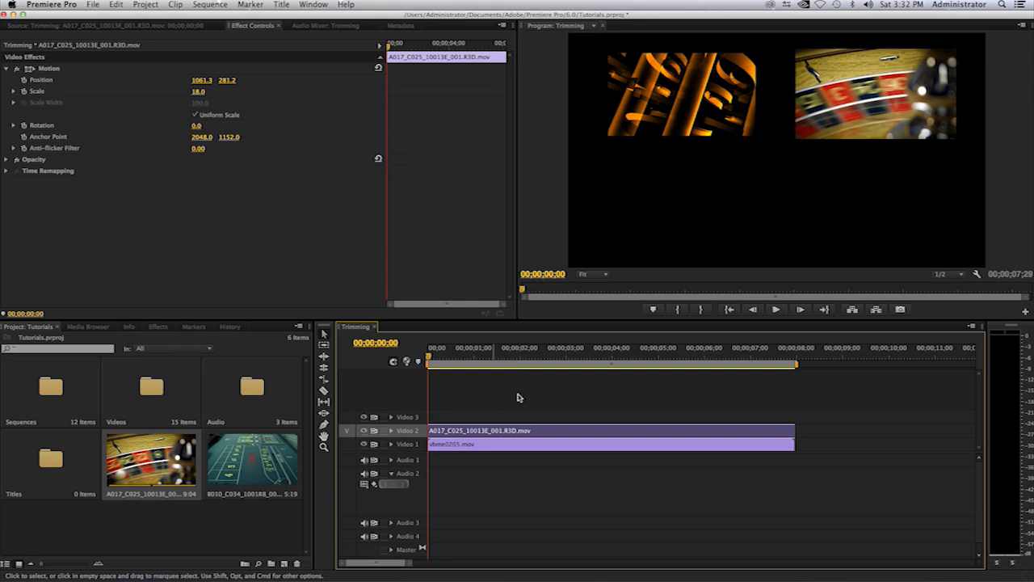
{"action": "mouse_move", "coordinate": [527, 401]}
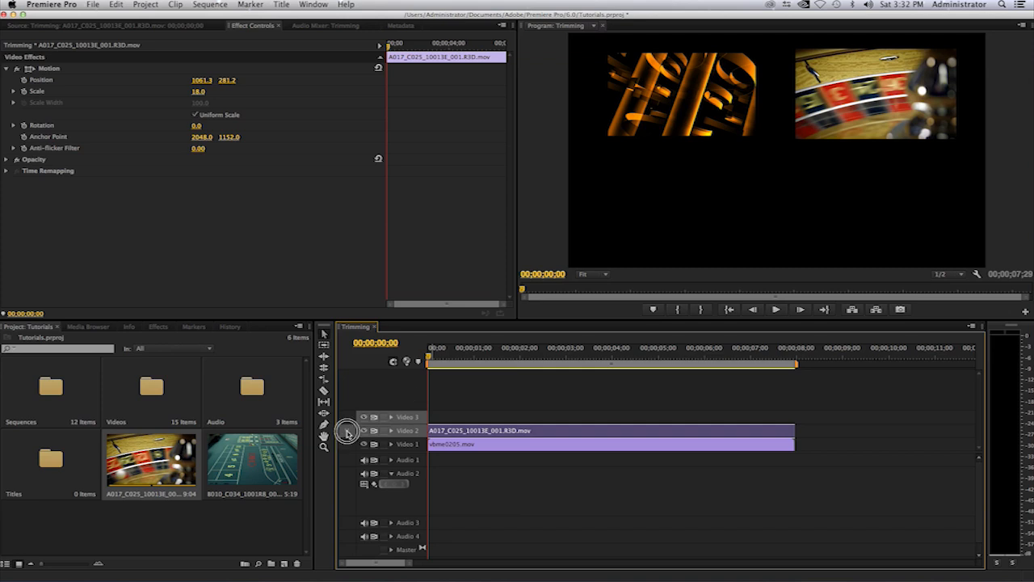
{"action": "mouse_move", "coordinate": [346, 415]}
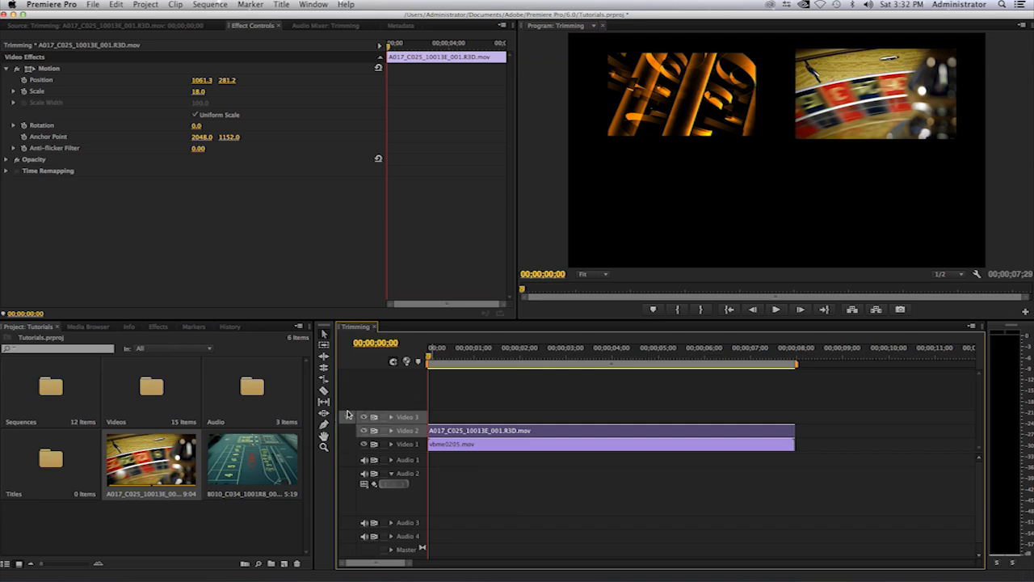
{"action": "mouse_move", "coordinate": [362, 409]}
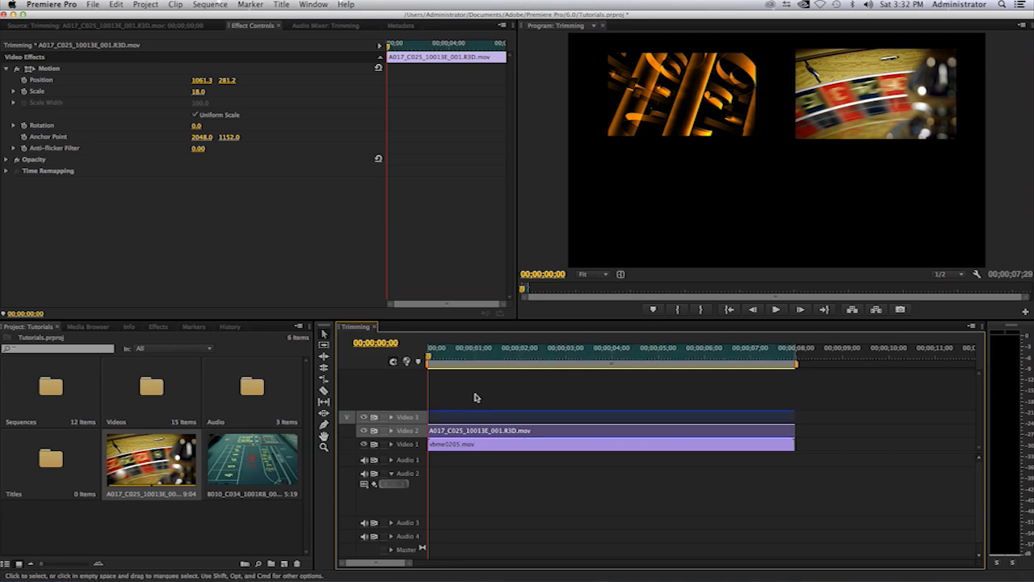
{"action": "mouse_move", "coordinate": [418, 390]}
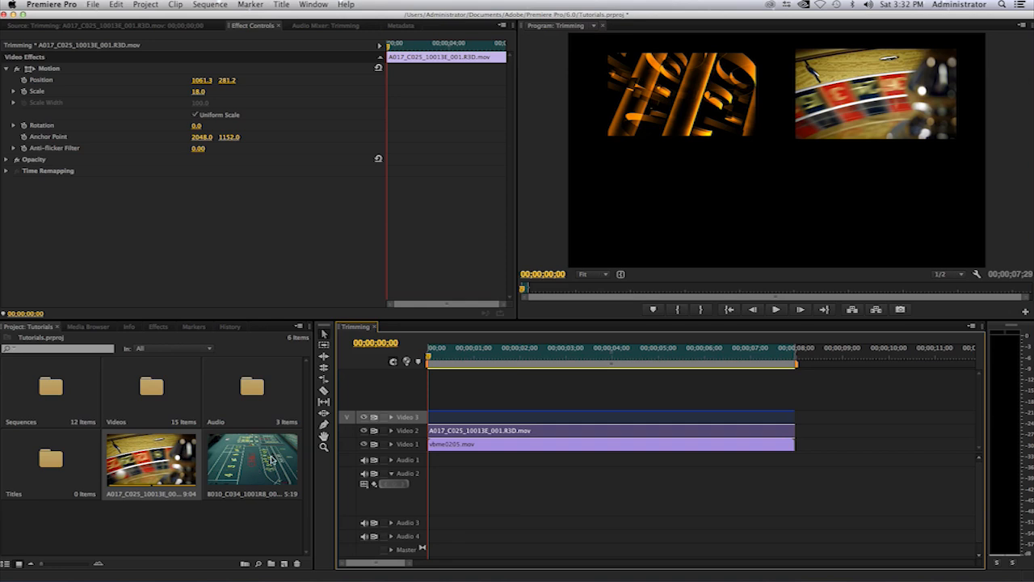
{"action": "mouse_move", "coordinate": [257, 470]}
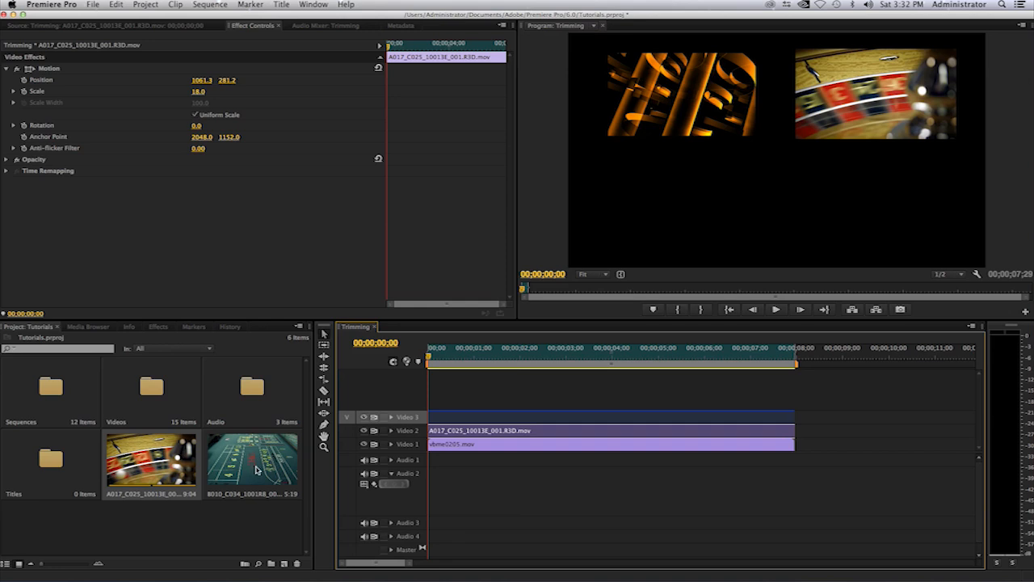
- Load the craps-table clip in the Source monitor and set its In point four frames in
{"action": "double_click", "coordinate": [252, 458]}
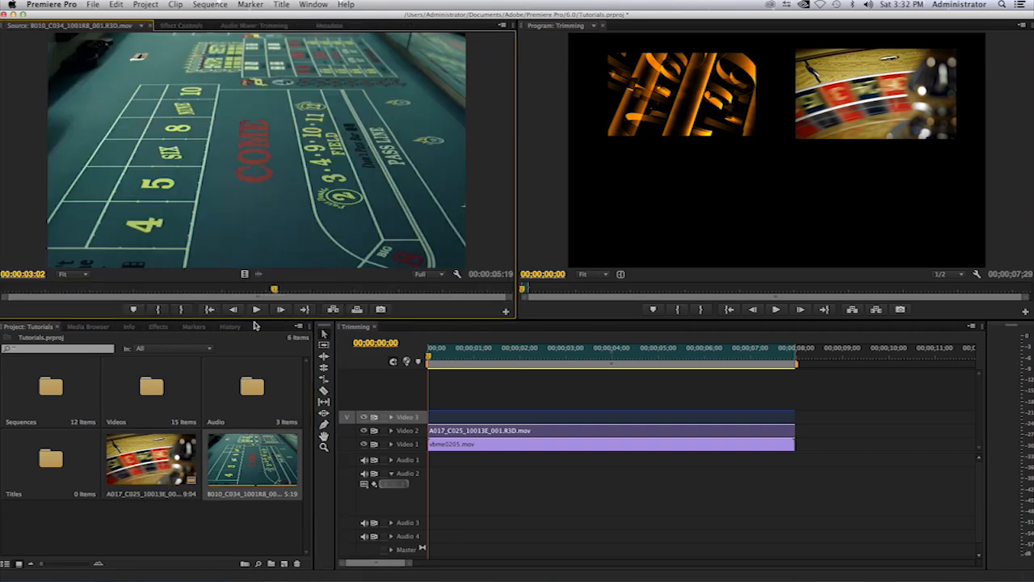
{"action": "left_click_drag", "start_coordinate": [273, 291], "coordinate": [50, 292]}
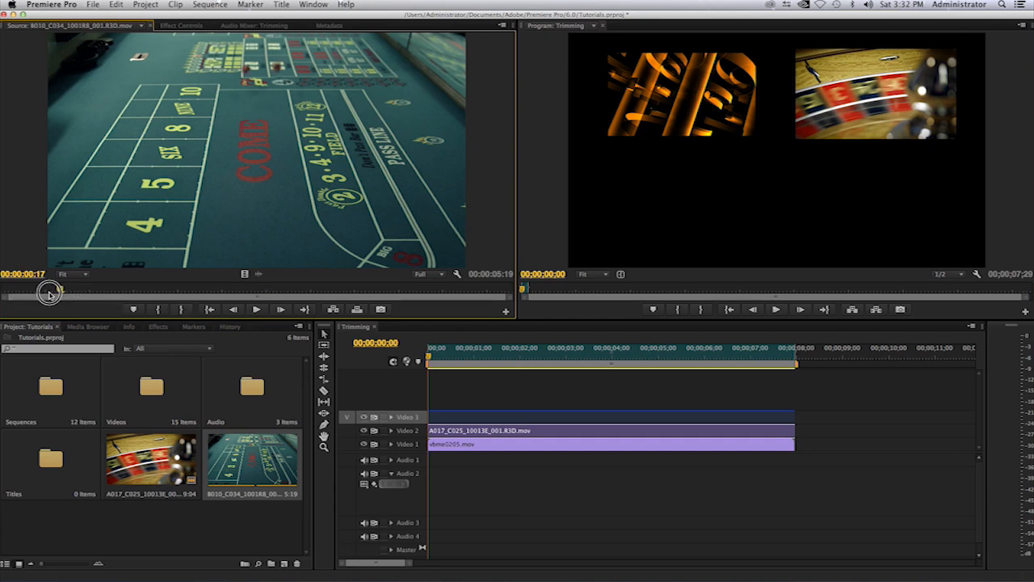
{"action": "left_click_drag", "start_coordinate": [50, 293], "coordinate": [15, 297]}
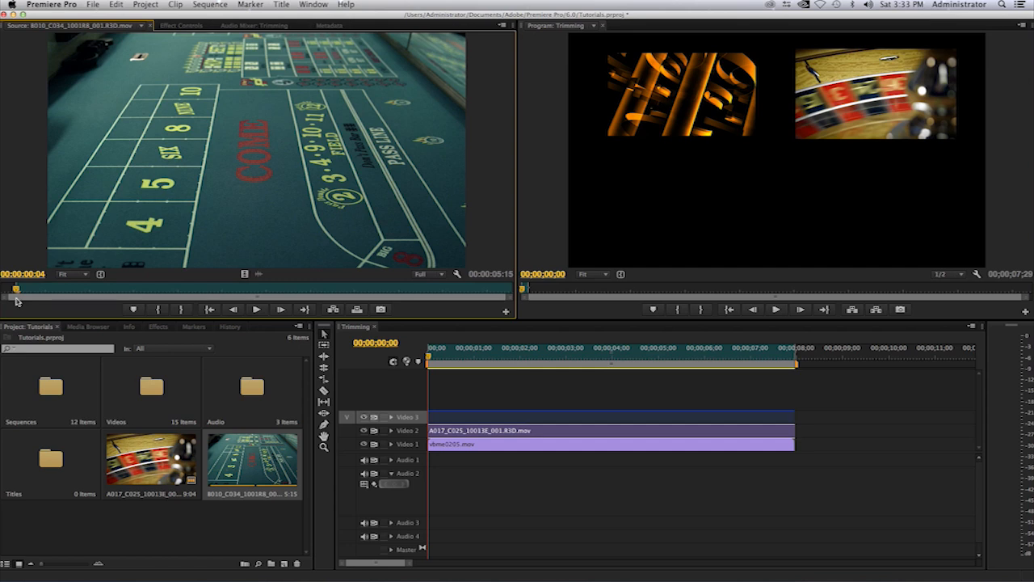
{"action": "mouse_move", "coordinate": [252, 257]}
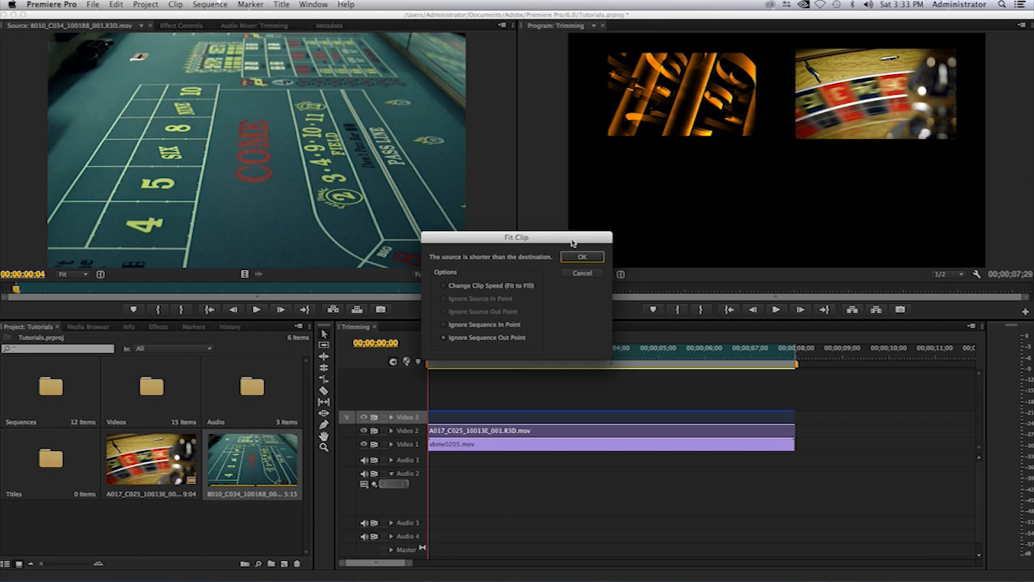
- Fit the craps-table clip onto Video 3 by changing its speed to 70.29%
{"action": "left_click_drag", "start_coordinate": [516, 237], "coordinate": [578, 176]}
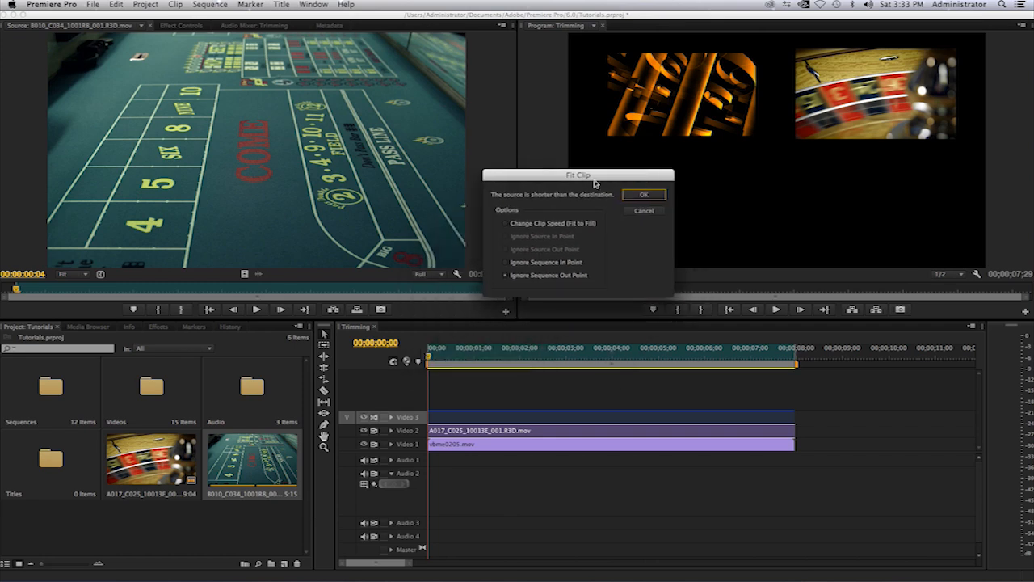
{"action": "mouse_move", "coordinate": [549, 210]}
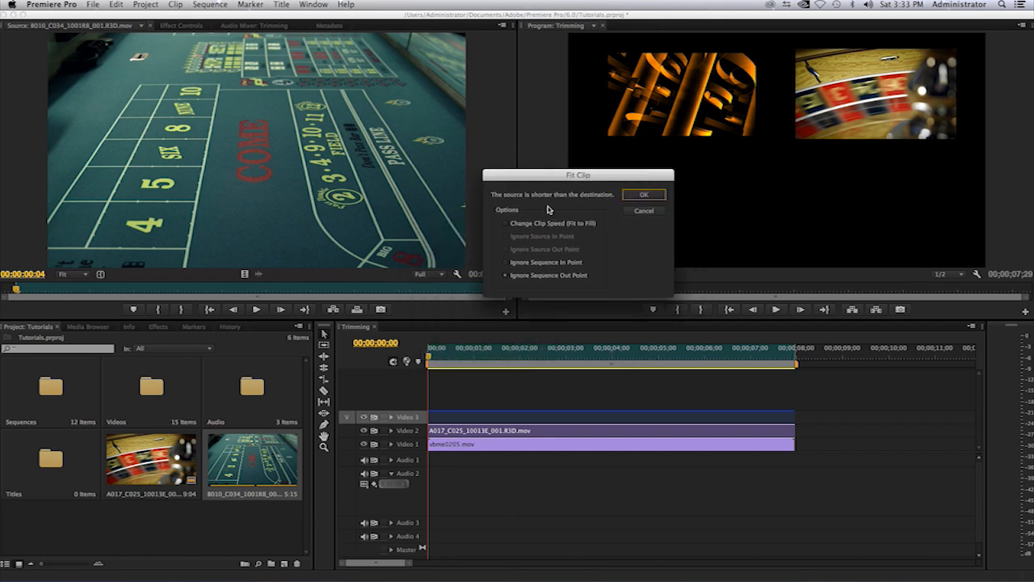
{"action": "mouse_move", "coordinate": [498, 205]}
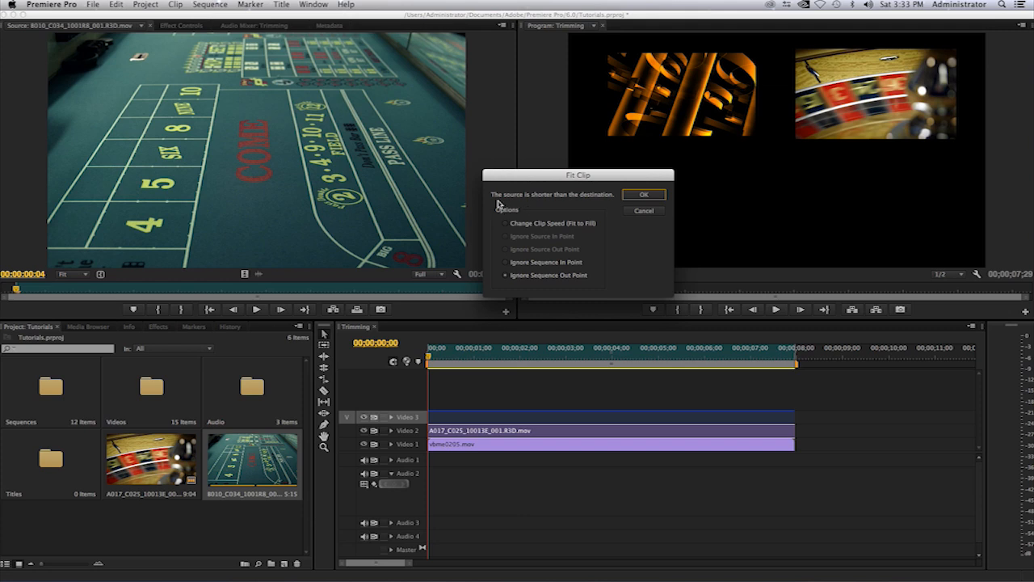
{"action": "mouse_move", "coordinate": [543, 202]}
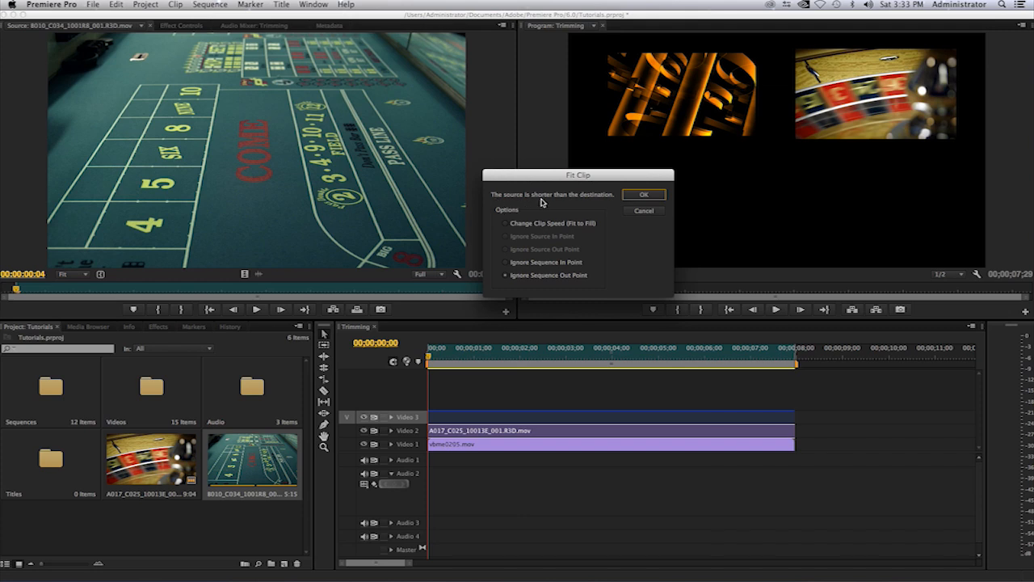
{"action": "mouse_move", "coordinate": [515, 237]}
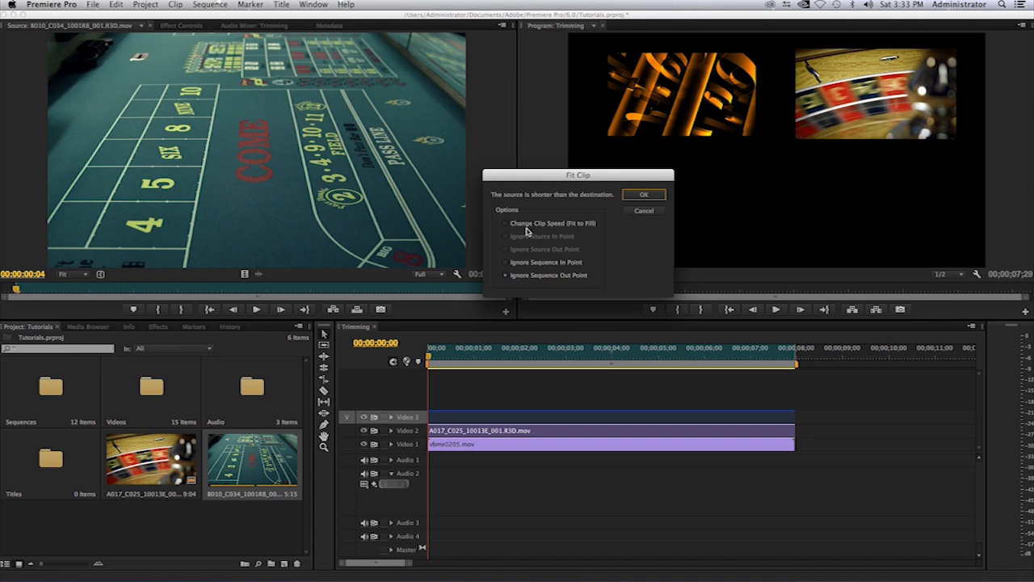
{"action": "mouse_move", "coordinate": [580, 227]}
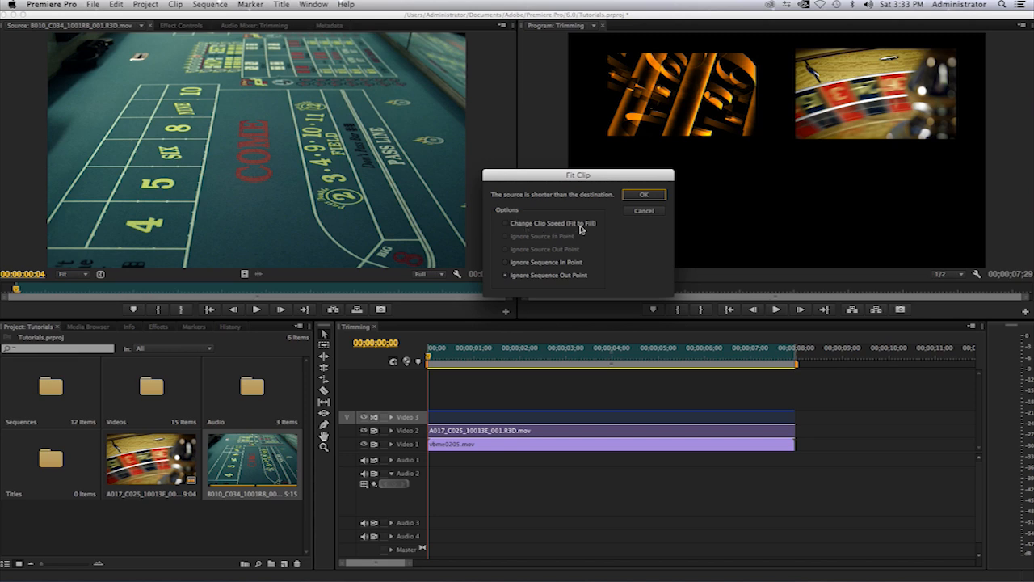
{"action": "mouse_move", "coordinate": [530, 266]}
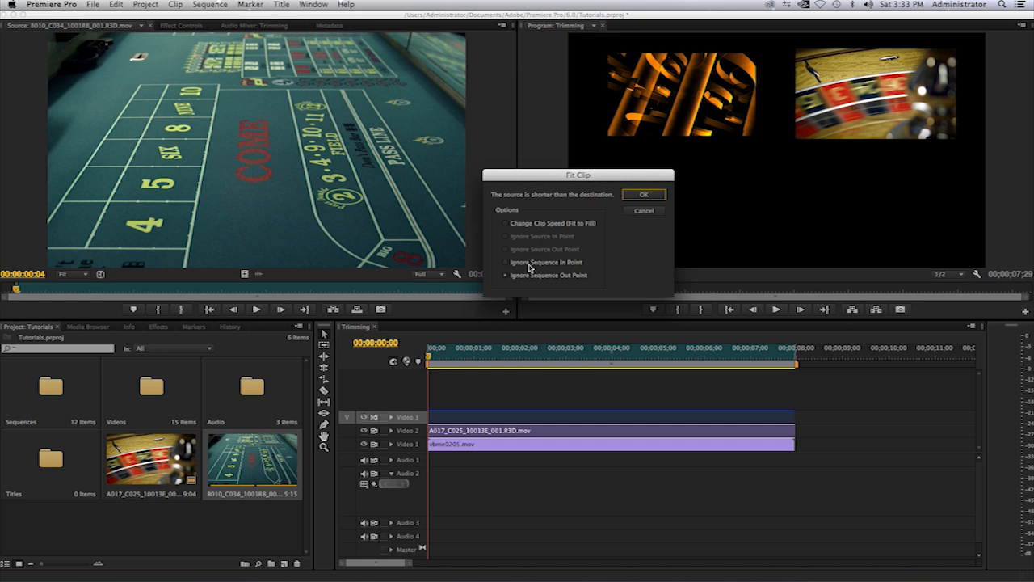
{"action": "mouse_move", "coordinate": [552, 278]}
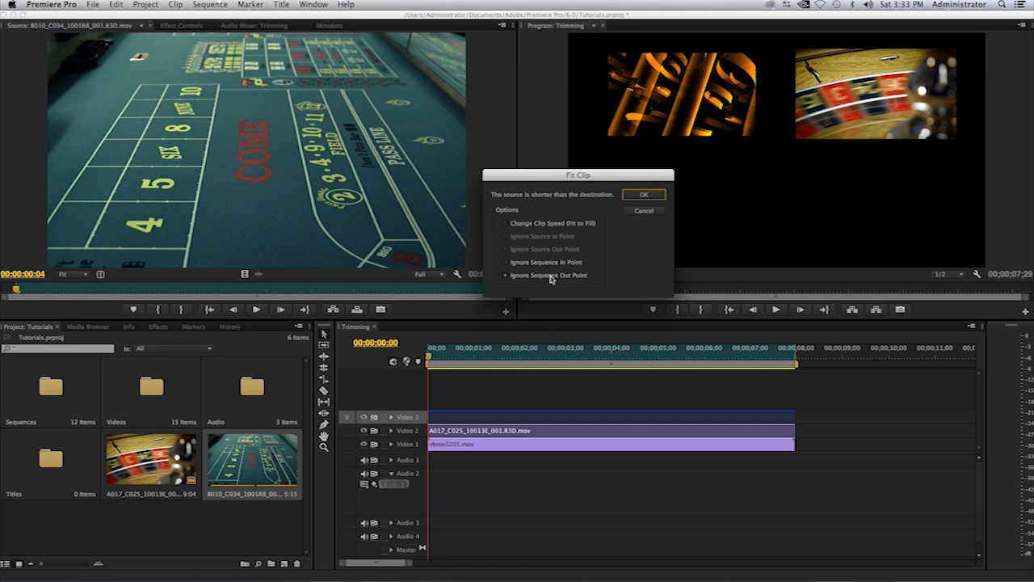
{"action": "mouse_move", "coordinate": [574, 283]}
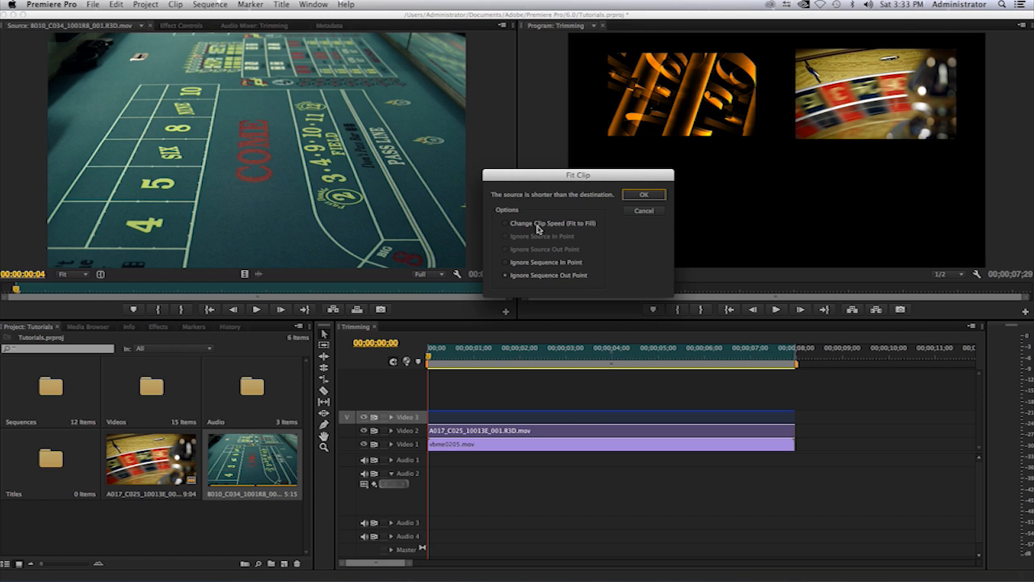
{"action": "left_click", "coordinate": [506, 224]}
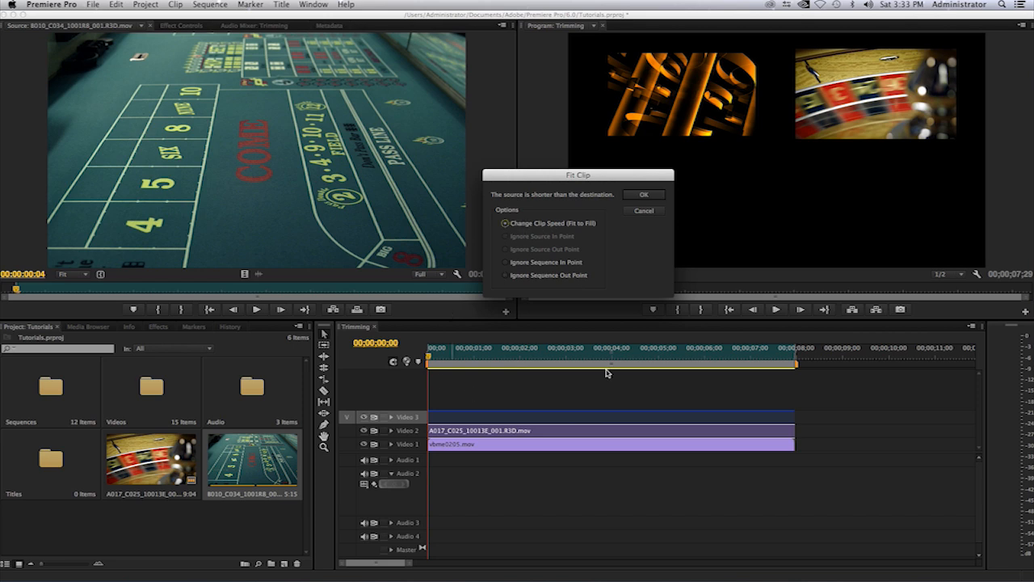
{"action": "mouse_move", "coordinate": [408, 263]}
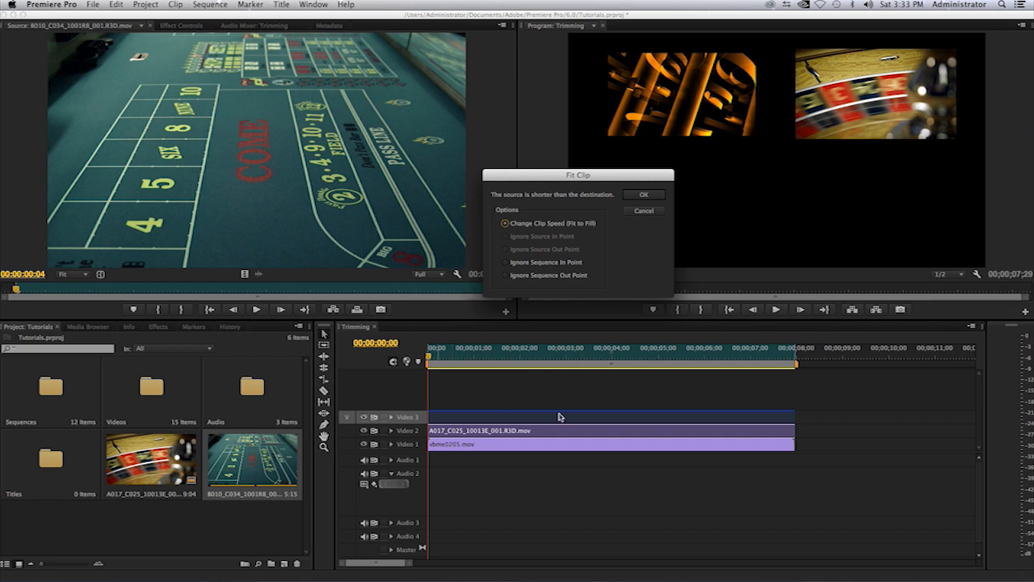
{"action": "mouse_move", "coordinate": [443, 348]}
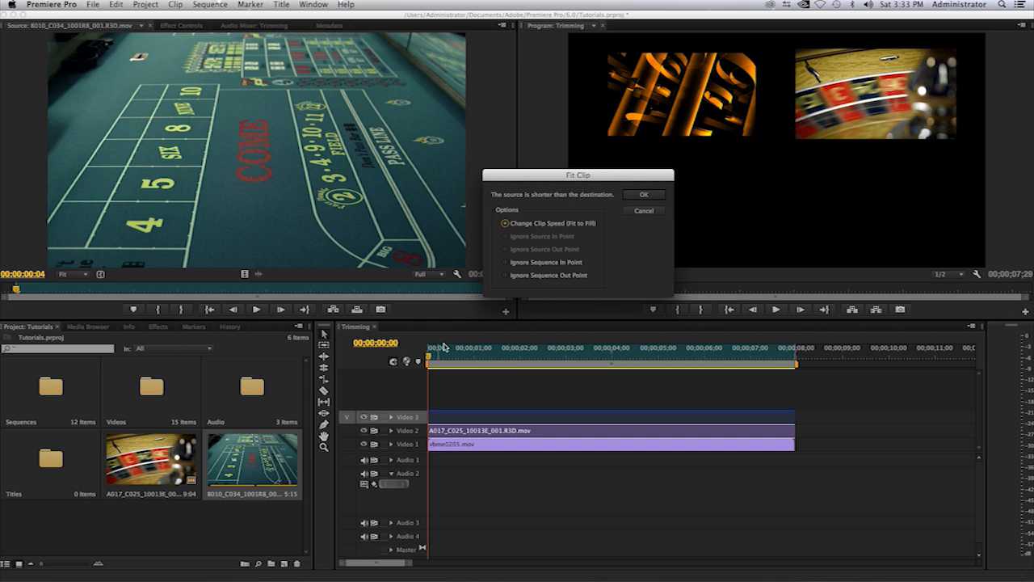
{"action": "mouse_move", "coordinate": [364, 216]}
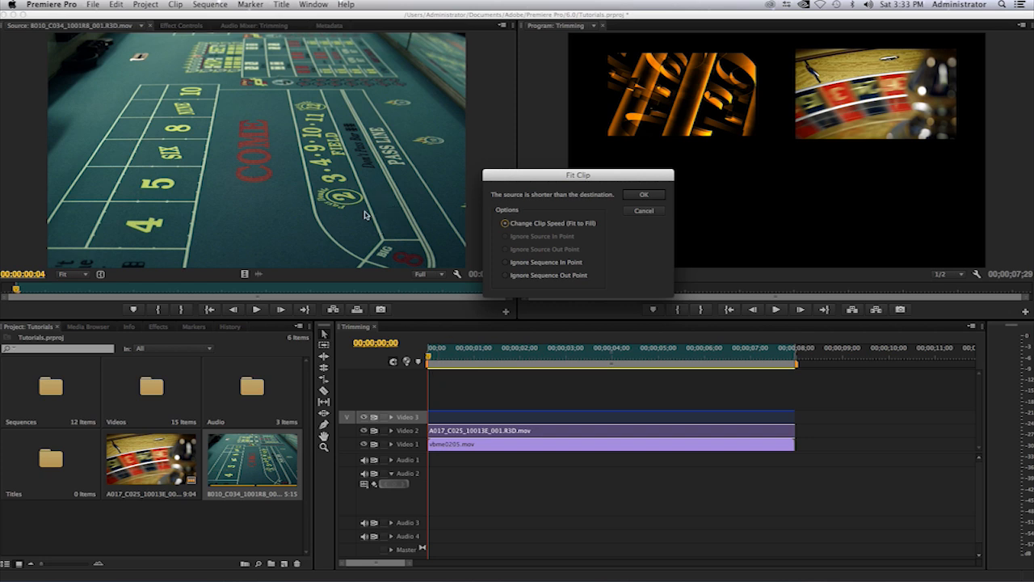
{"action": "mouse_move", "coordinate": [379, 220]}
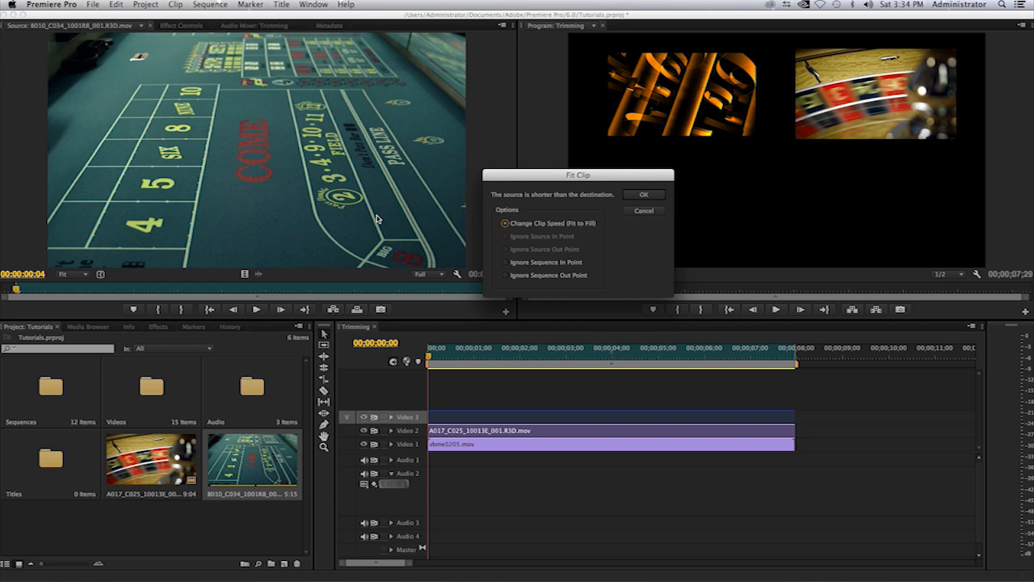
{"action": "left_click", "coordinate": [644, 194]}
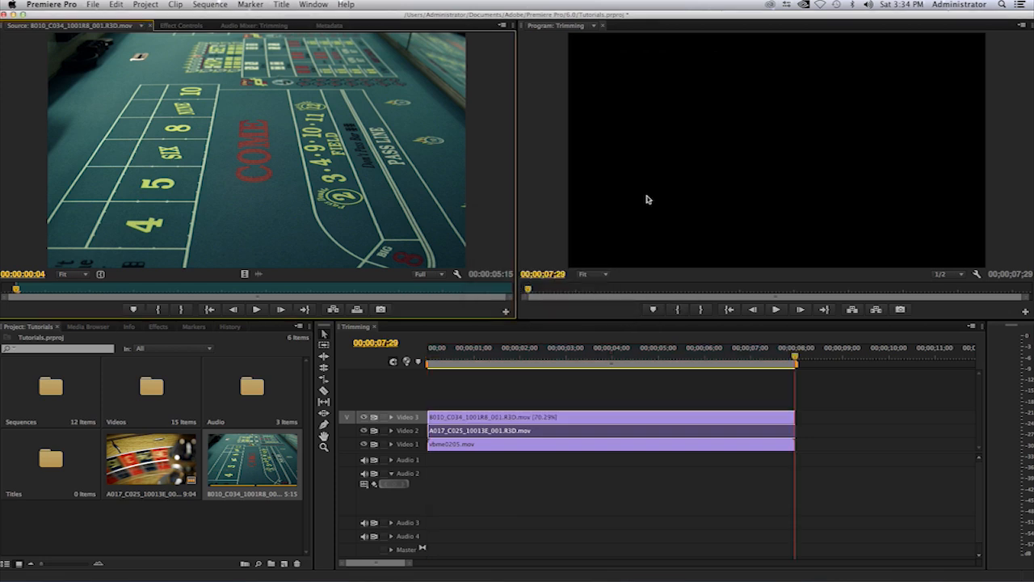
{"action": "mouse_move", "coordinate": [714, 366]}
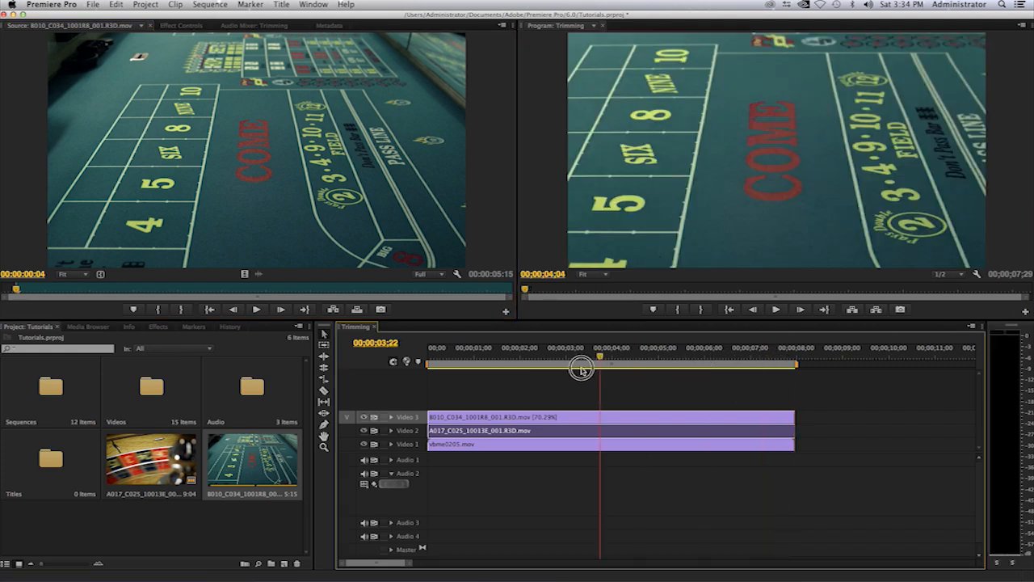
- Scrub the sequence to preview the slowed craps footage around 1;28
{"action": "left_click_drag", "start_coordinate": [580, 370], "coordinate": [429, 388]}
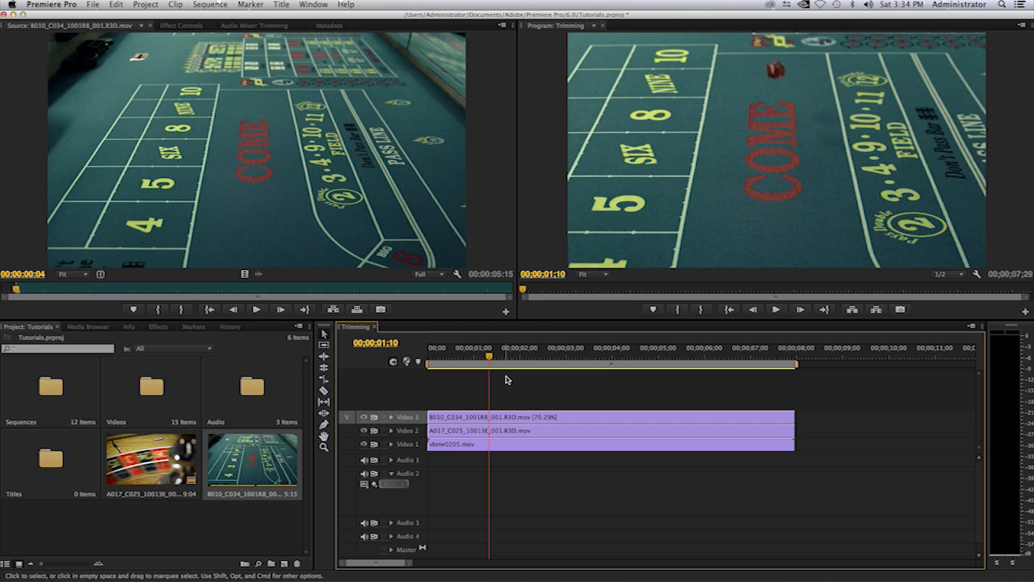
{"action": "mouse_move", "coordinate": [489, 358]}
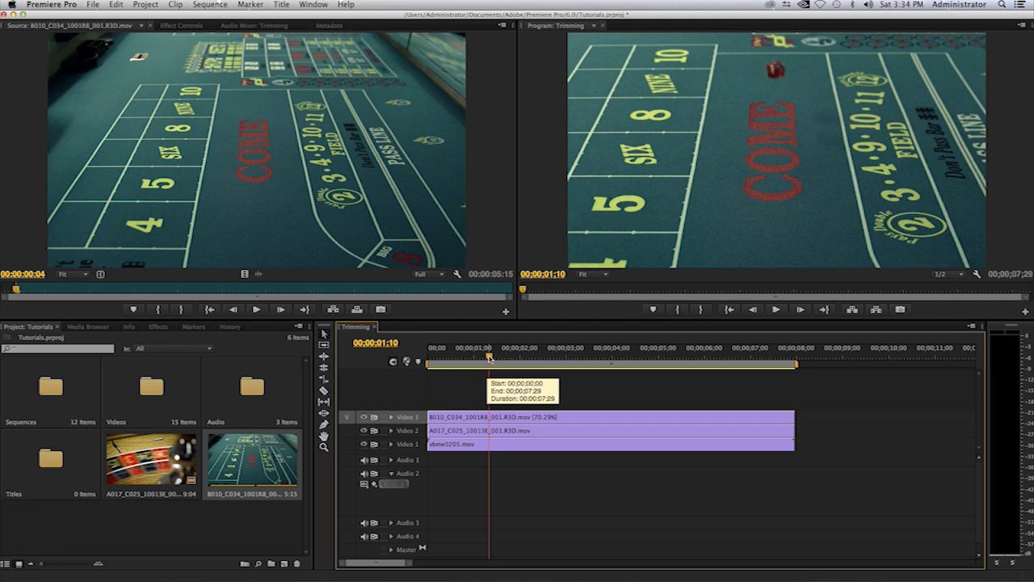
{"action": "left_click_drag", "start_coordinate": [489, 361], "coordinate": [467, 361]}
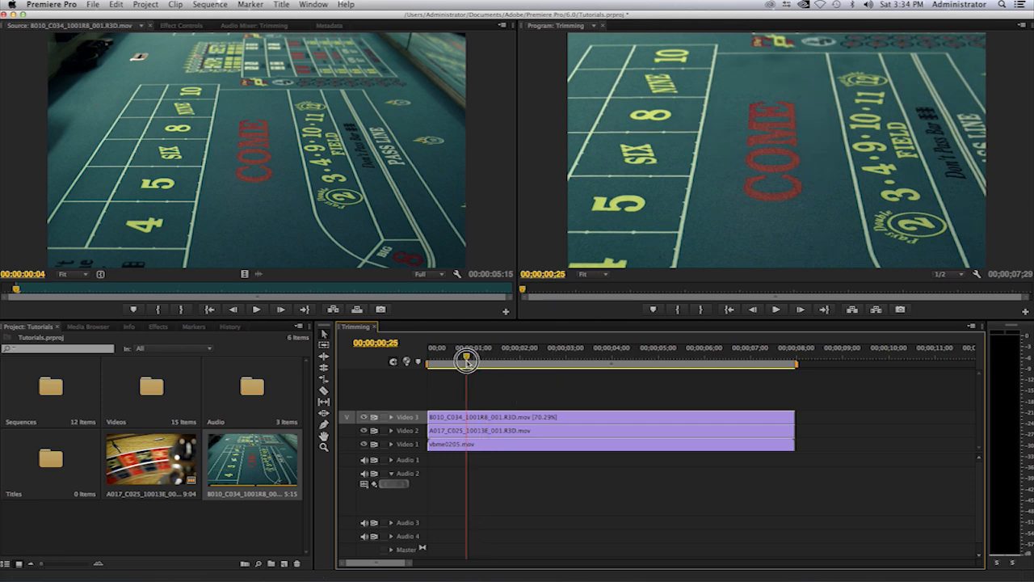
{"action": "left_click_drag", "start_coordinate": [466, 362], "coordinate": [517, 376]}
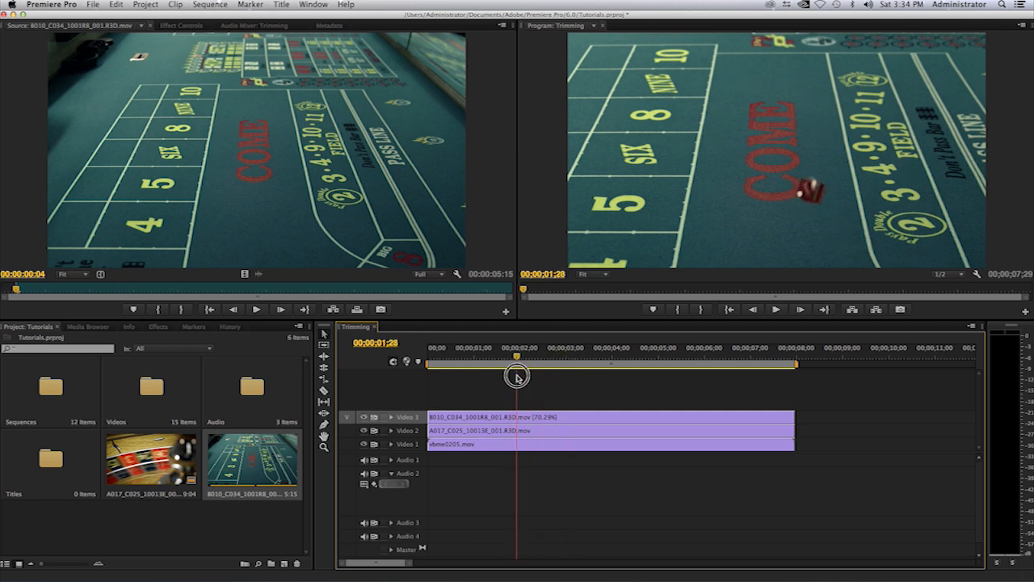
{"action": "mouse_move", "coordinate": [533, 390]}
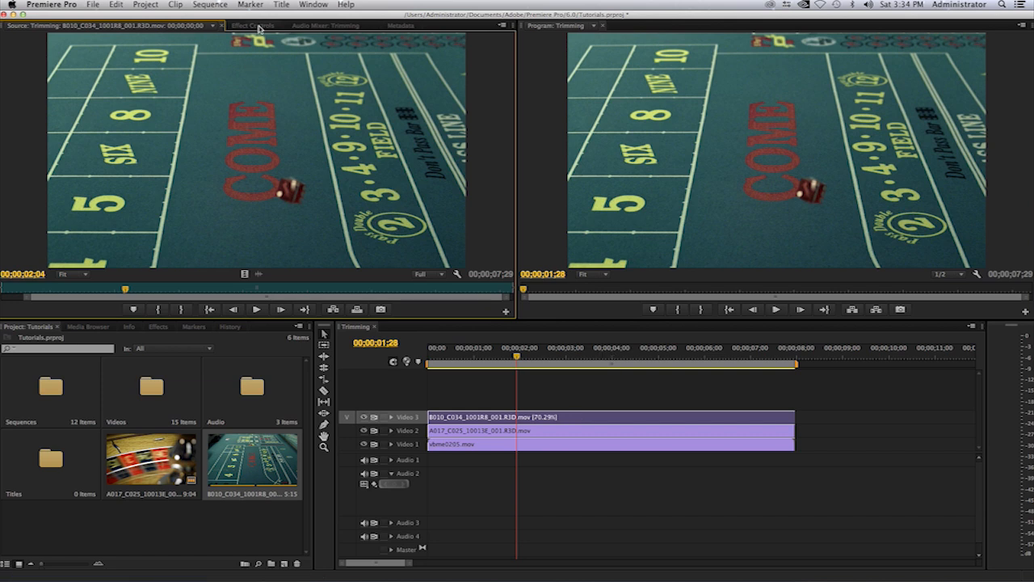
- Scale the craps-table clip to 29 and move it to bottom centre at 705.1, 778.9
{"action": "left_click", "coordinate": [254, 25]}
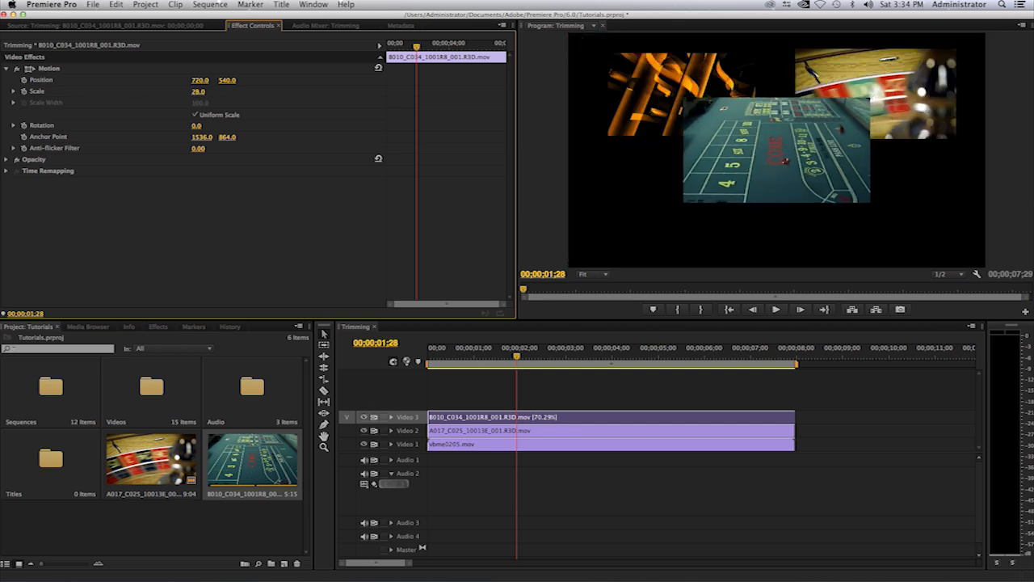
{"action": "left_click", "coordinate": [198, 90]}
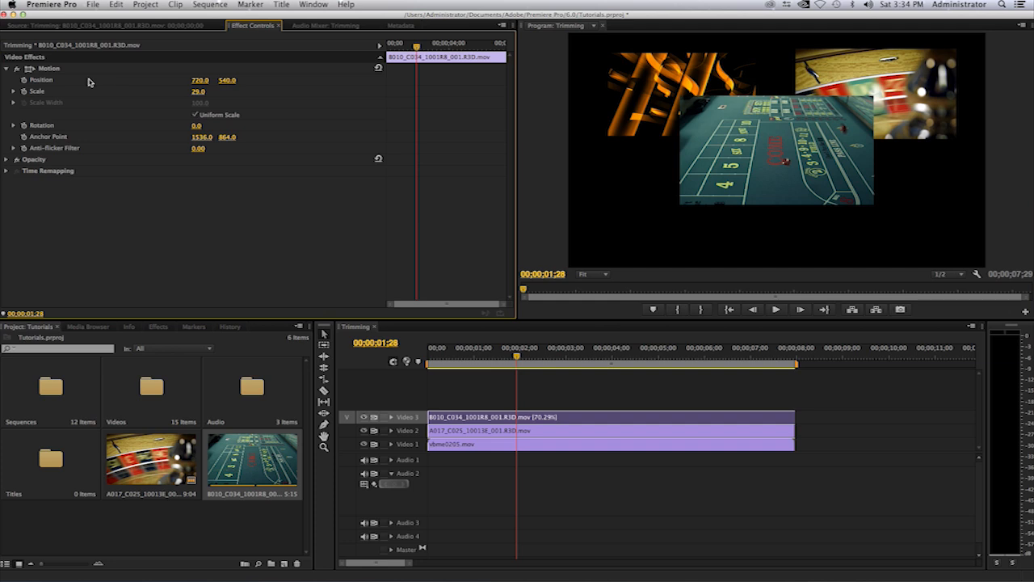
{"action": "left_click", "coordinate": [776, 146]}
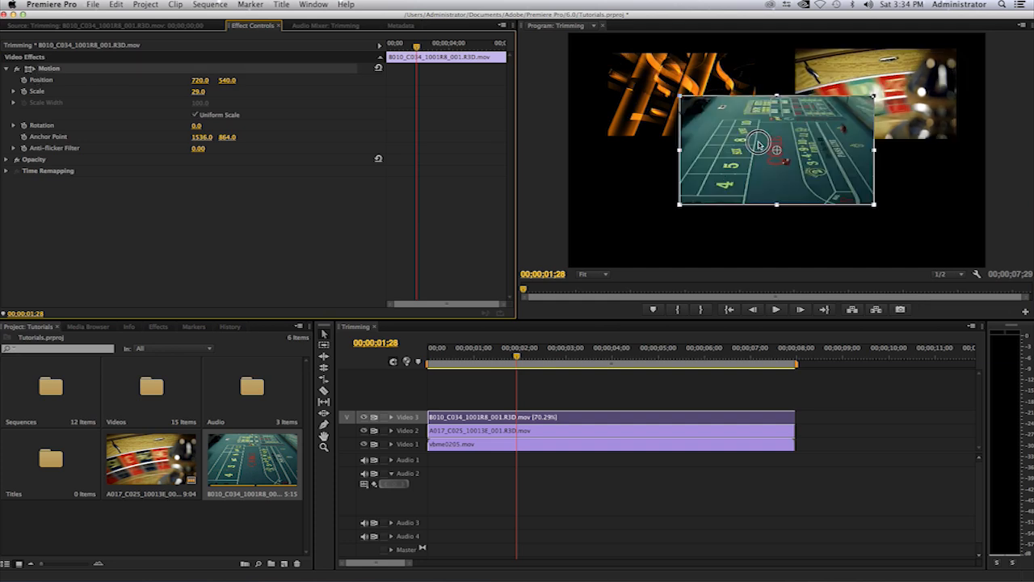
{"action": "left_click_drag", "start_coordinate": [758, 139], "coordinate": [751, 194]}
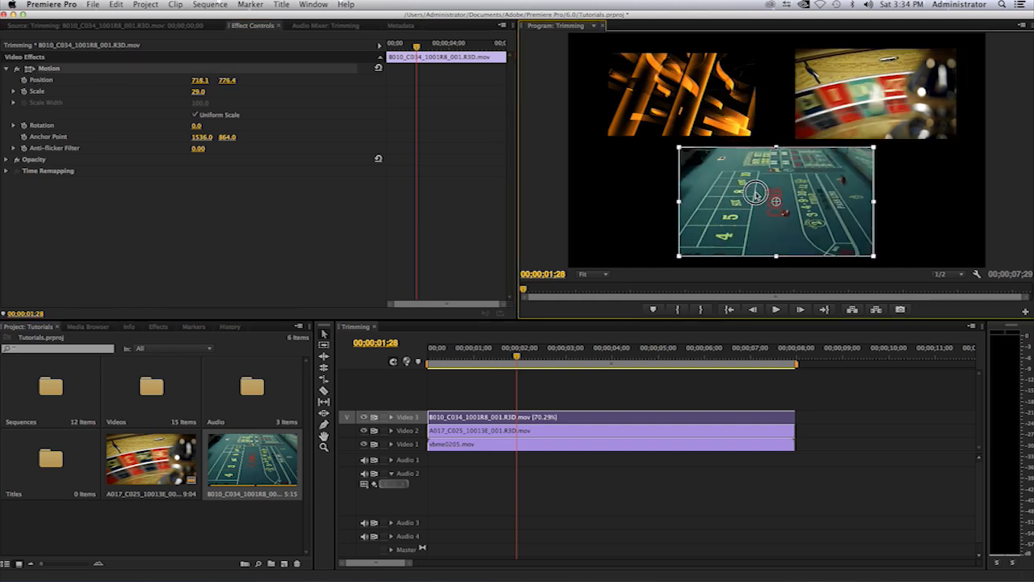
{"action": "left_click_drag", "start_coordinate": [756, 194], "coordinate": [772, 202]}
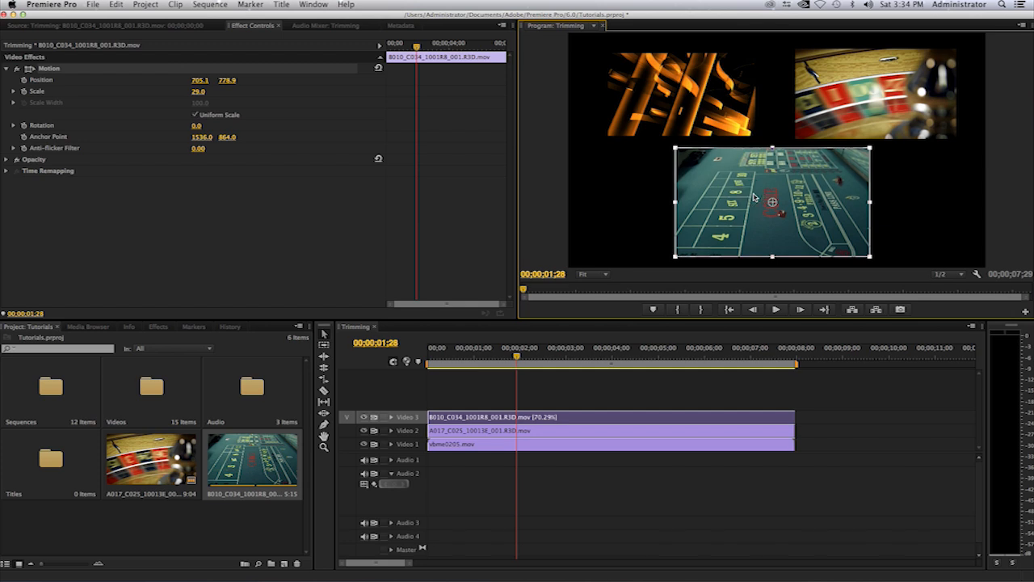
{"action": "mouse_move", "coordinate": [532, 383]}
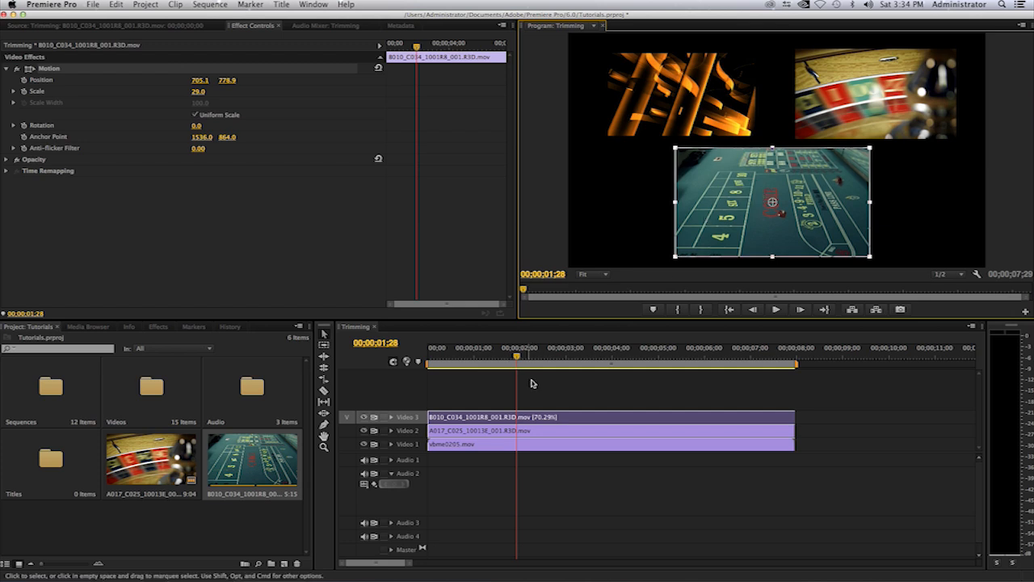